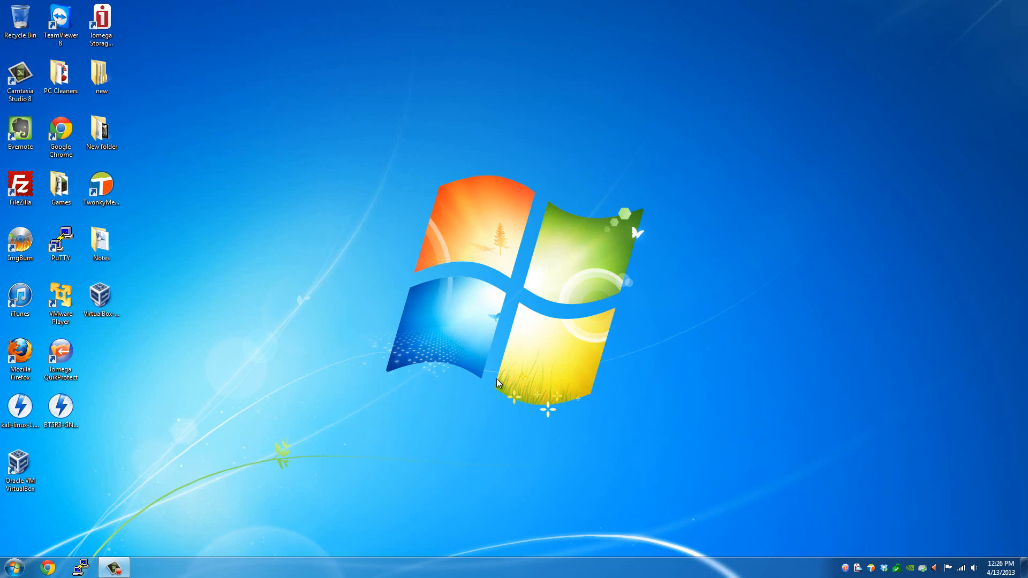
mouse_move(472, 375)
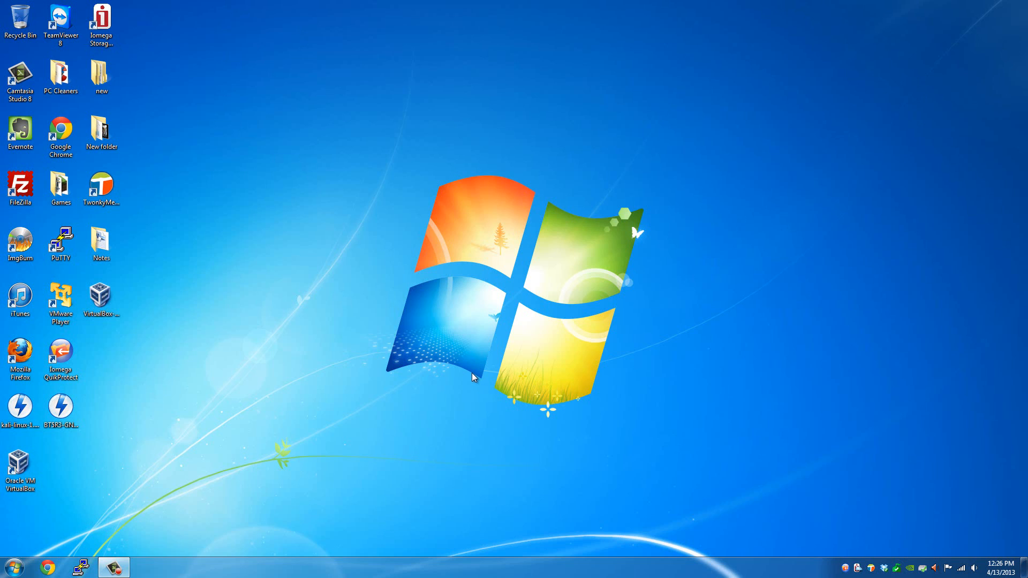
mouse_move(136, 437)
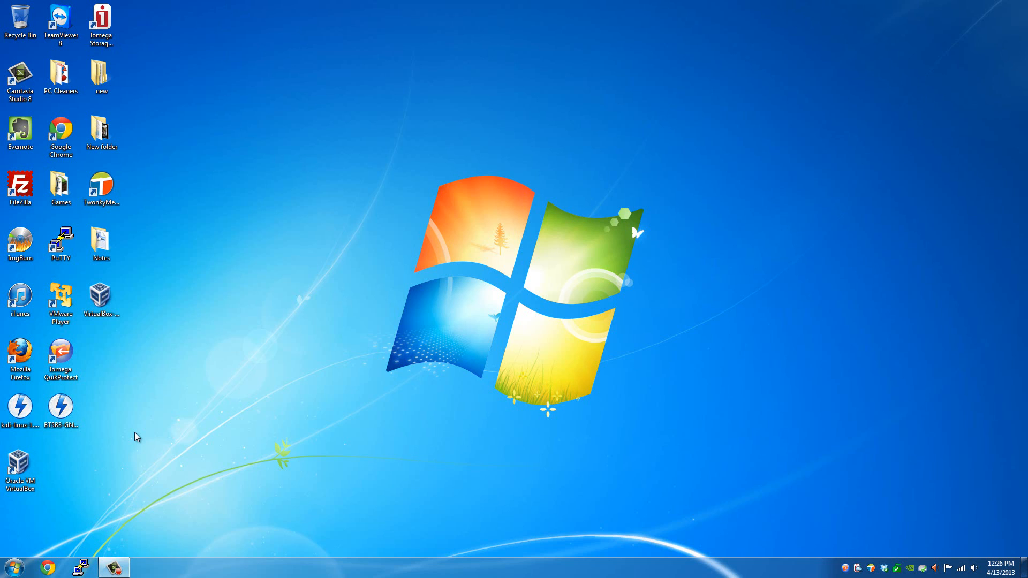
mouse_move(2, 538)
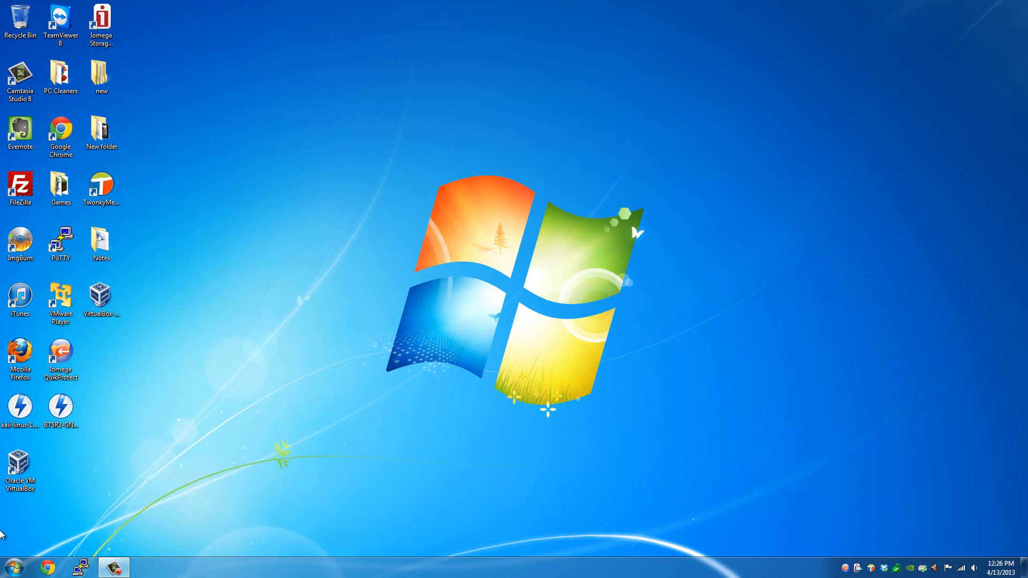
- From the network tray icon, open Network and Sharing Center's Change adapter settings list
left_click(10, 566)
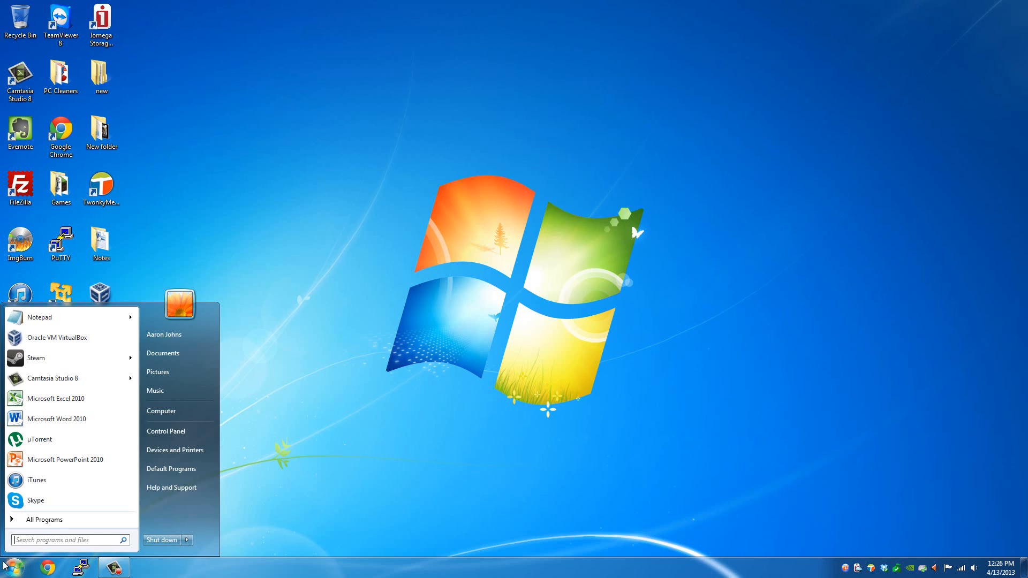
left_click(721, 535)
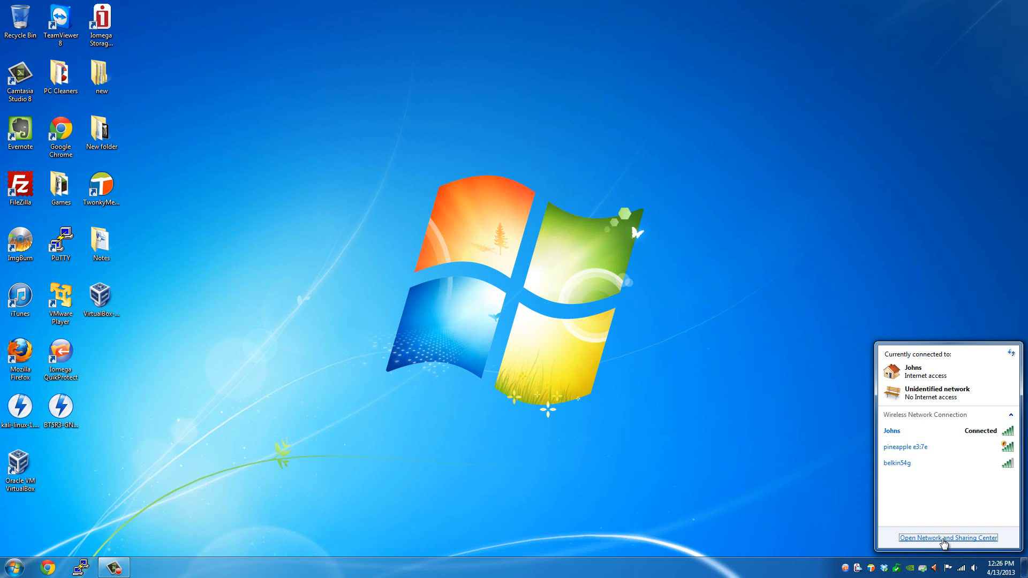
left_click(950, 538)
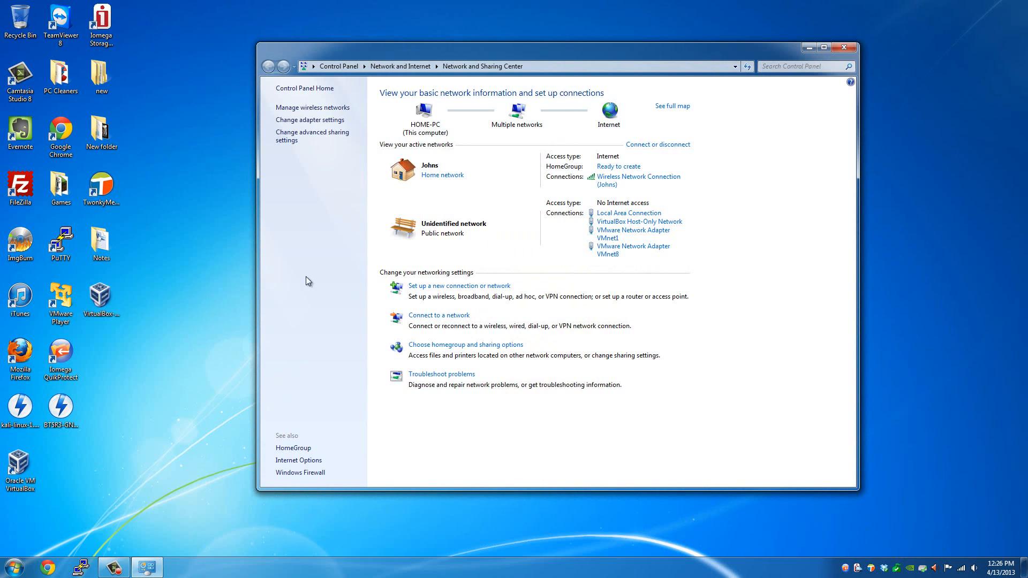
left_click(310, 119)
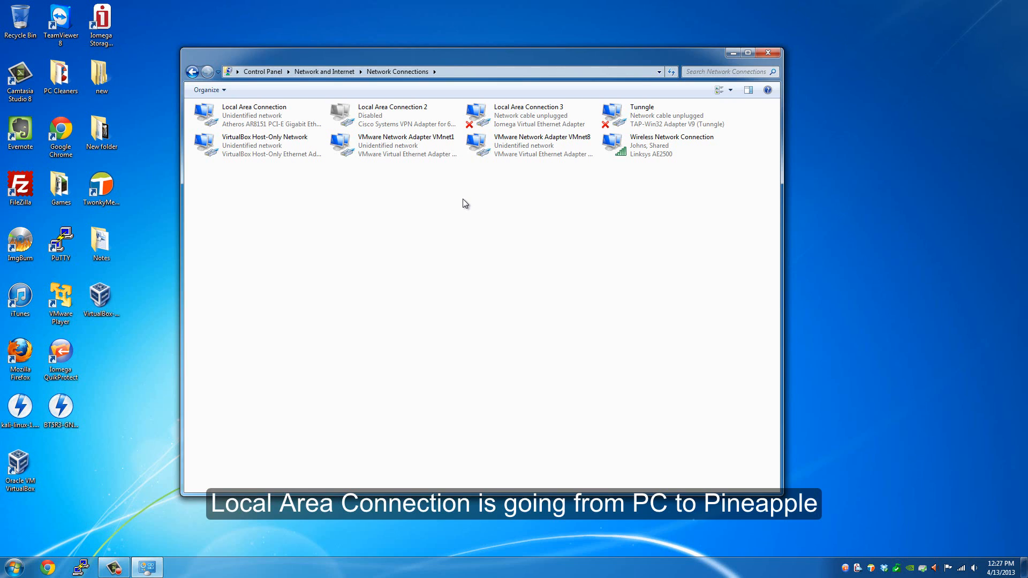
mouse_move(603, 198)
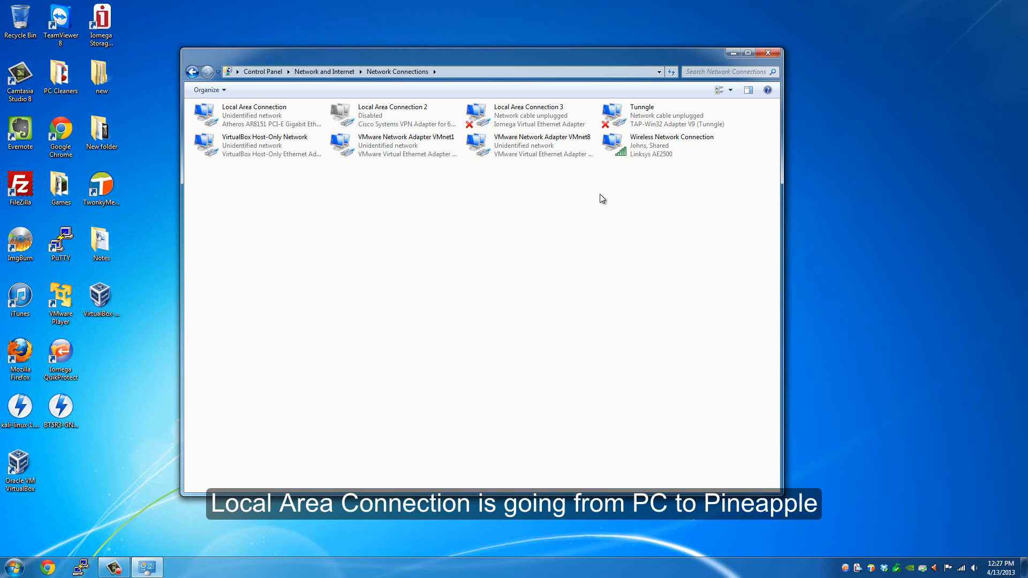
mouse_move(647, 151)
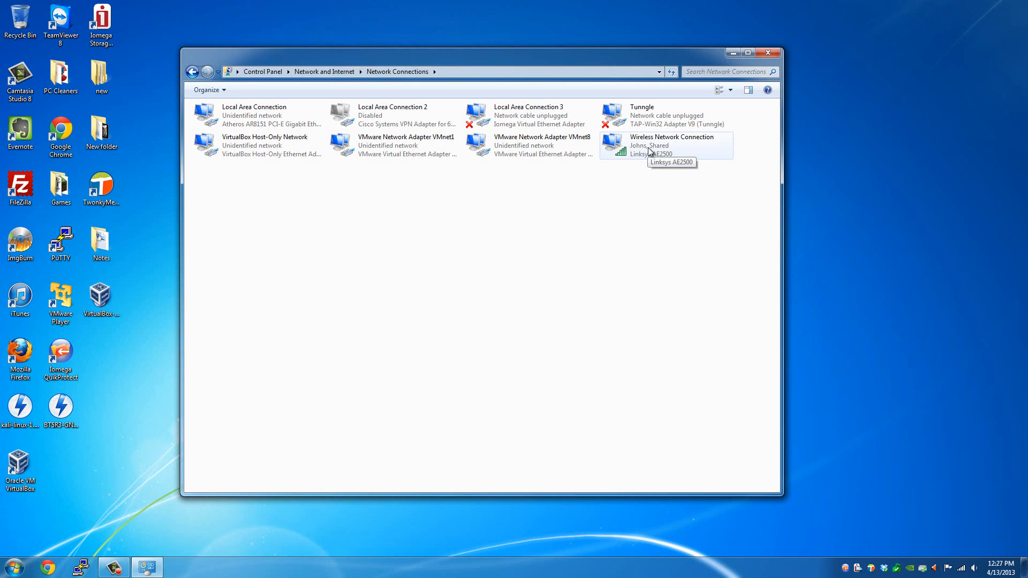
- Review Wireless Network Connection's IPv4 settings (automatic IP and DNS) and close without changes
right_click(650, 146)
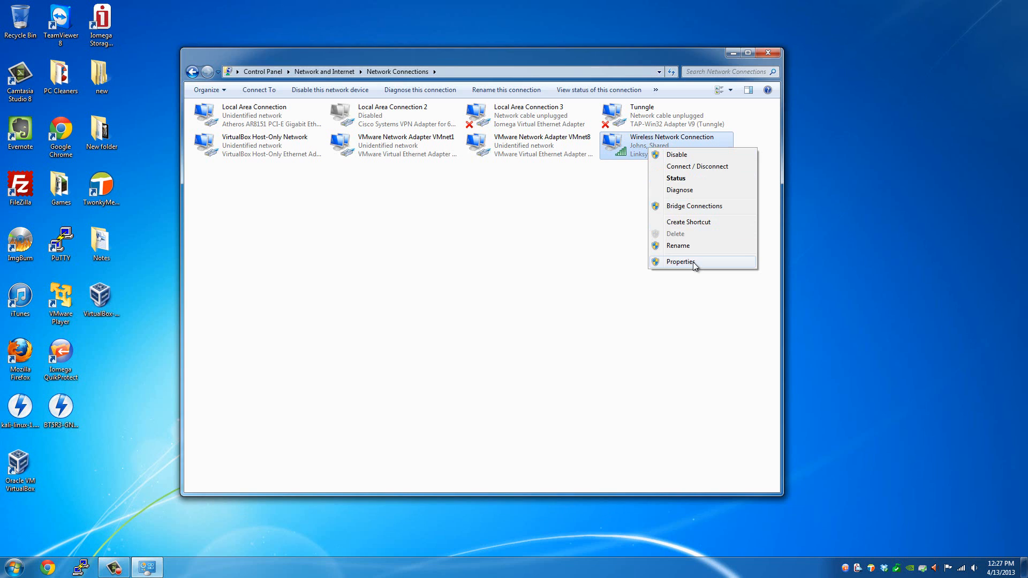
left_click(679, 262)
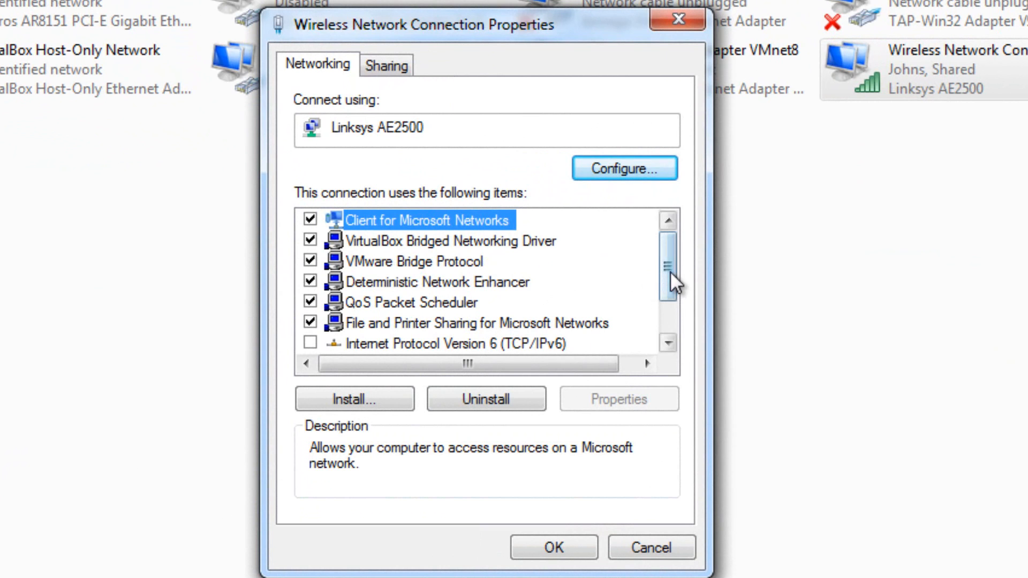
scroll("down", 3)
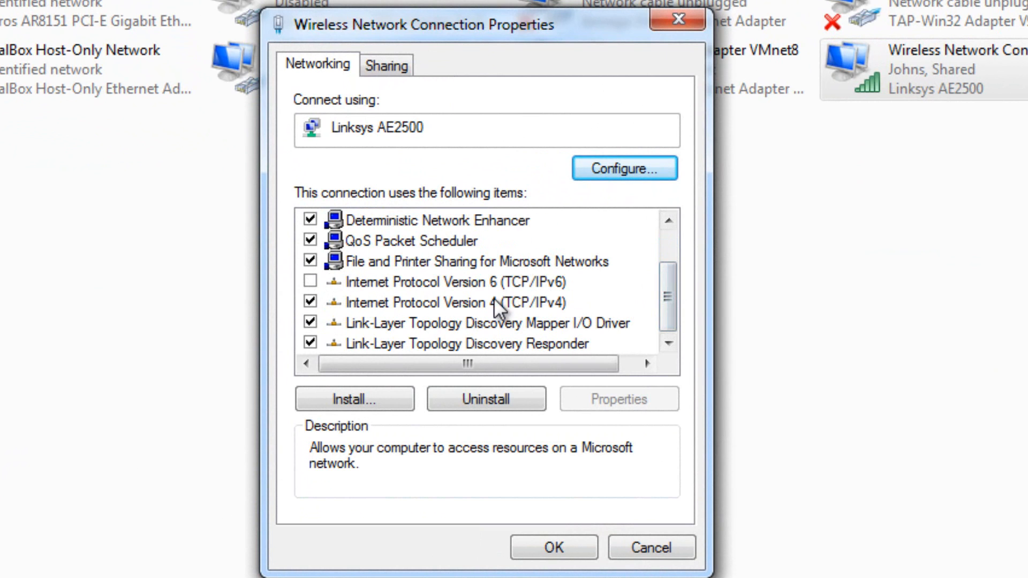
double_click(450, 303)
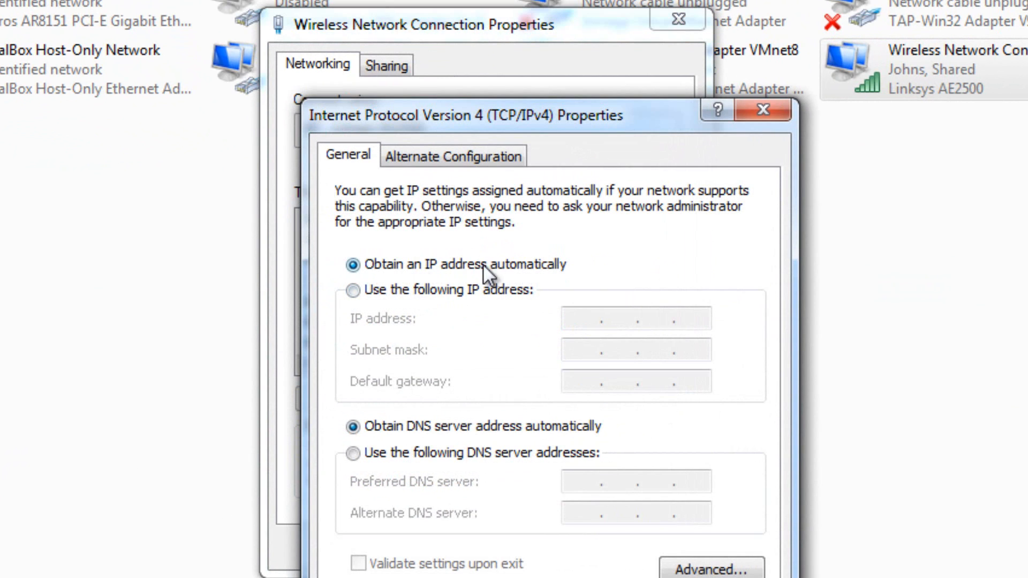
mouse_move(571, 295)
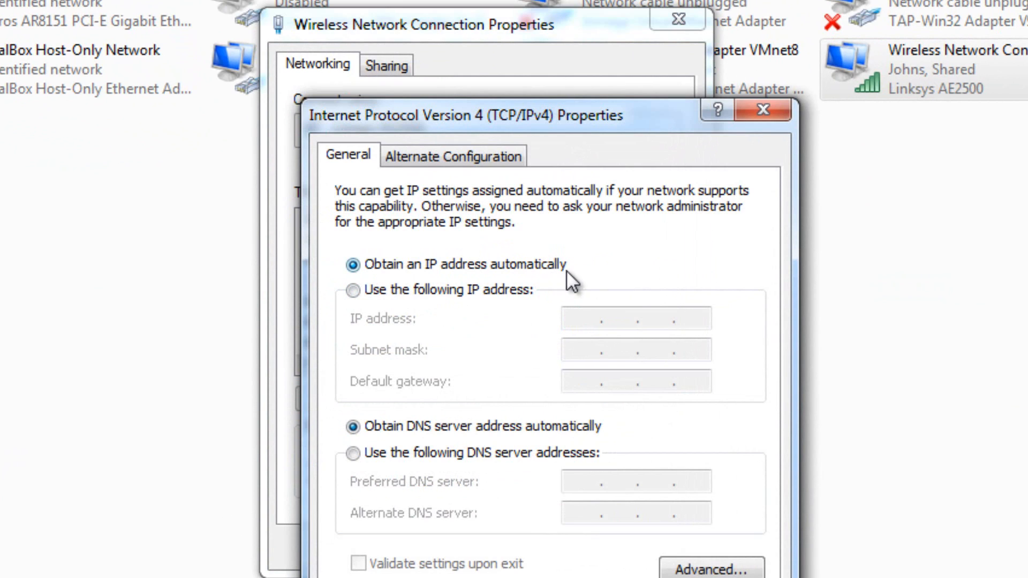
mouse_move(513, 386)
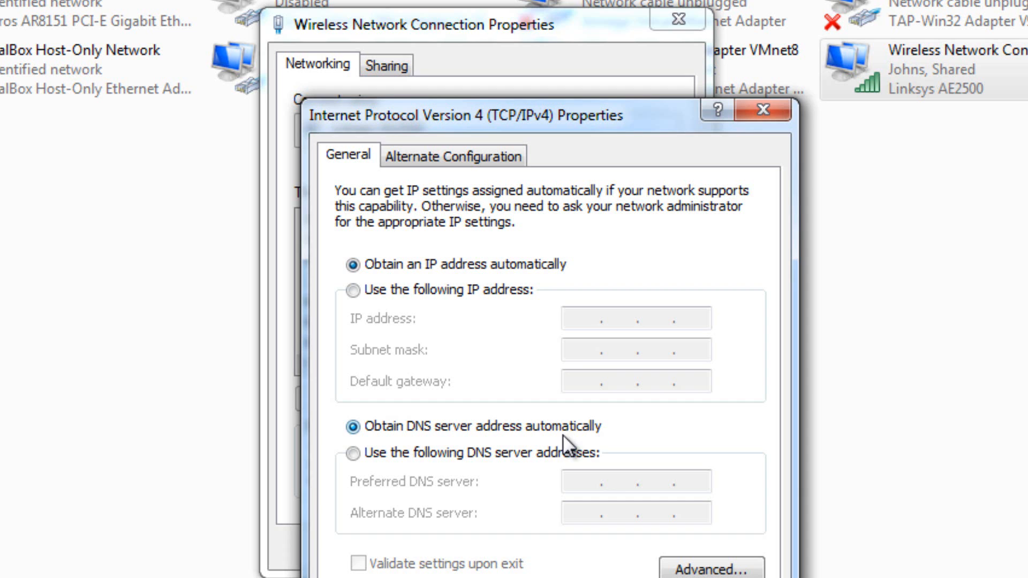
left_click(763, 110)
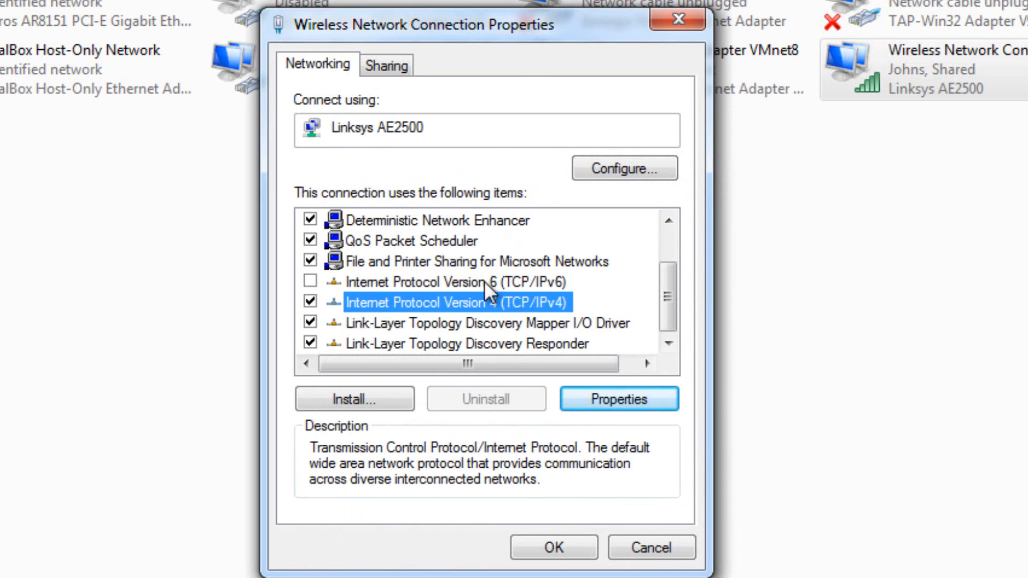
- Enable Internet Connection Sharing from the wireless connection to Local Area Connection, confirming with OK
left_click(390, 65)
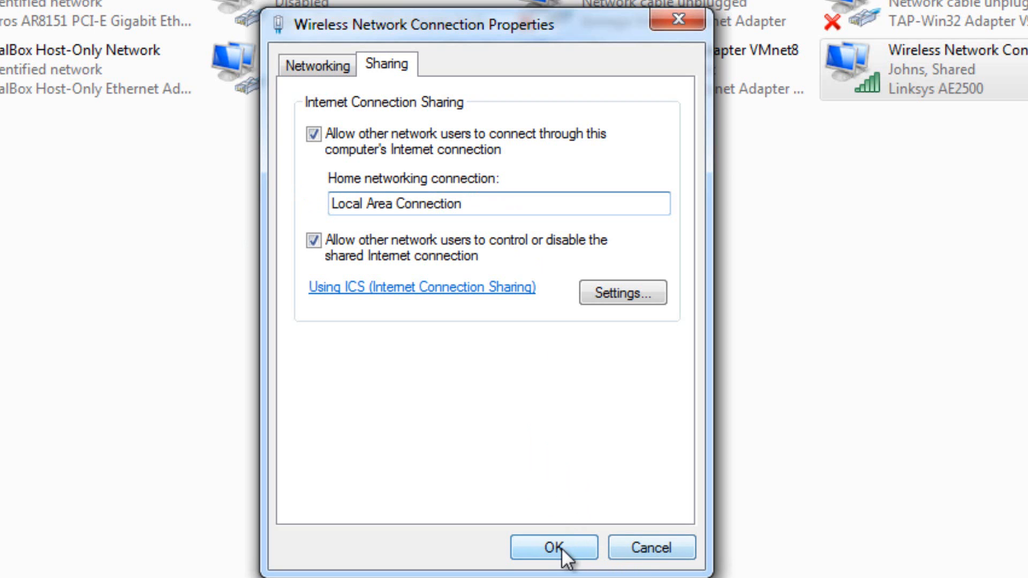
left_click(559, 562)
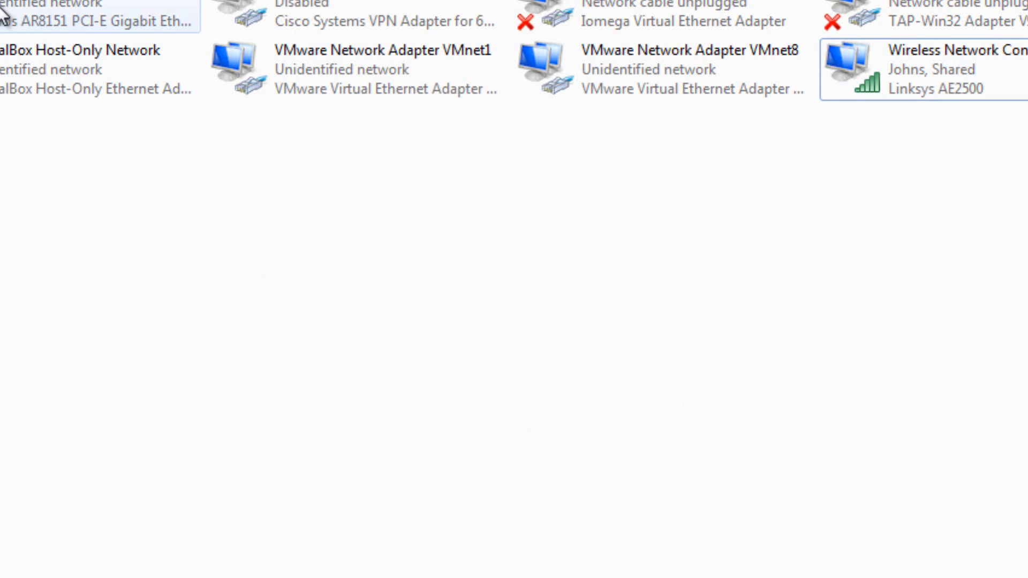
- Open Local Area Connection's properties and select Internet Protocol Version 4 (TCP/IPv4)
right_click(80, 145)
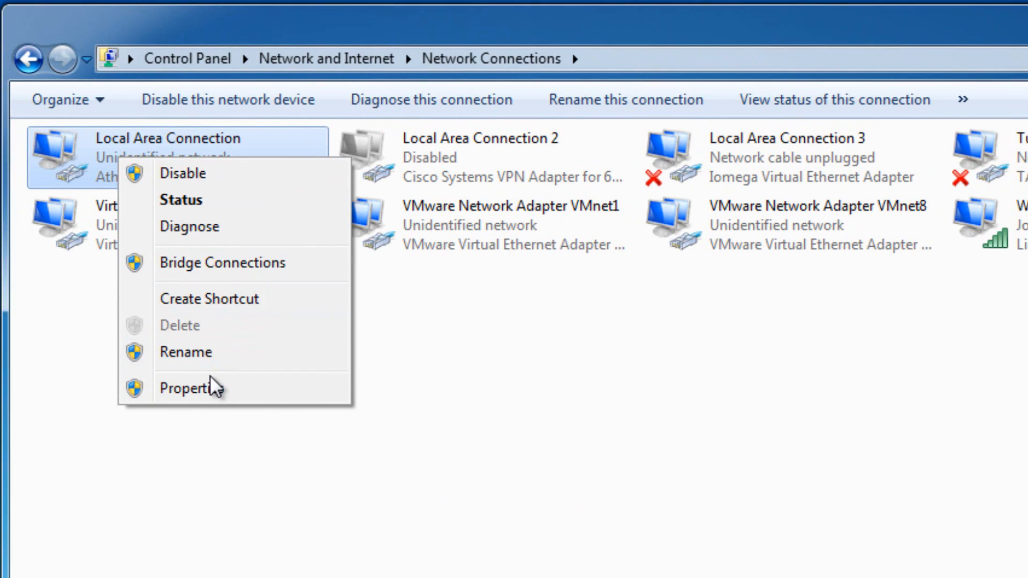
left_click(187, 389)
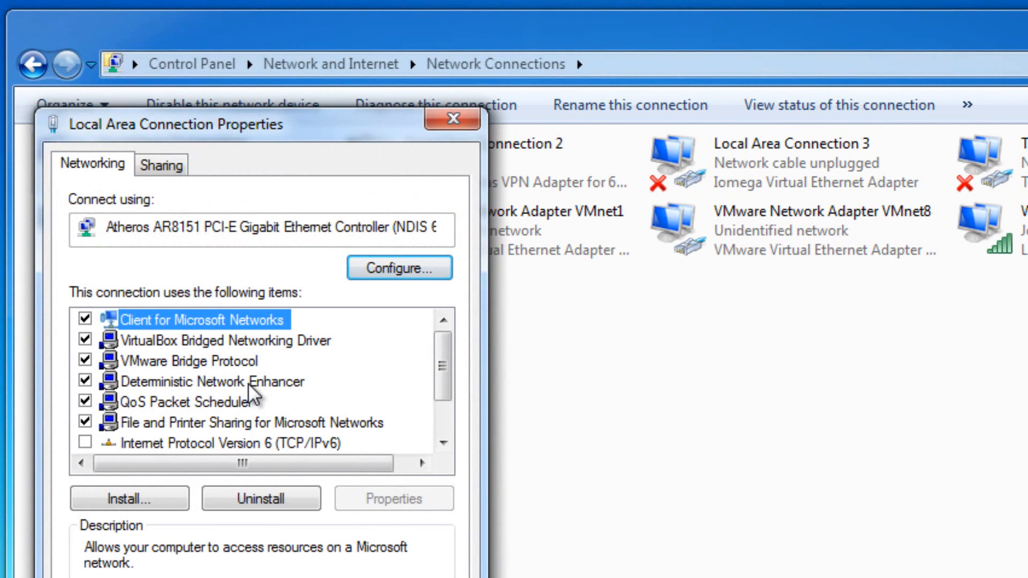
mouse_move(260, 388)
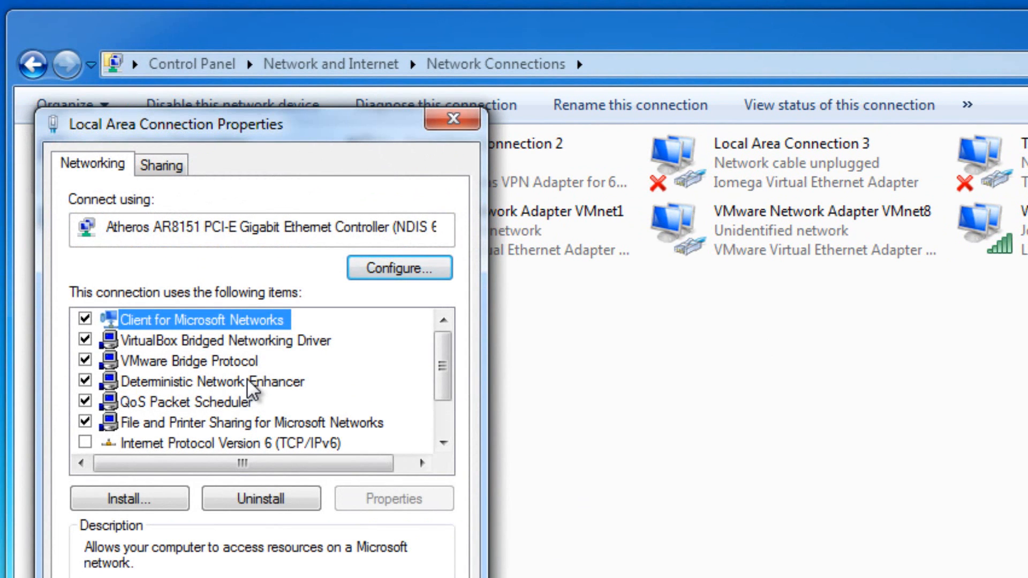
mouse_move(255, 378)
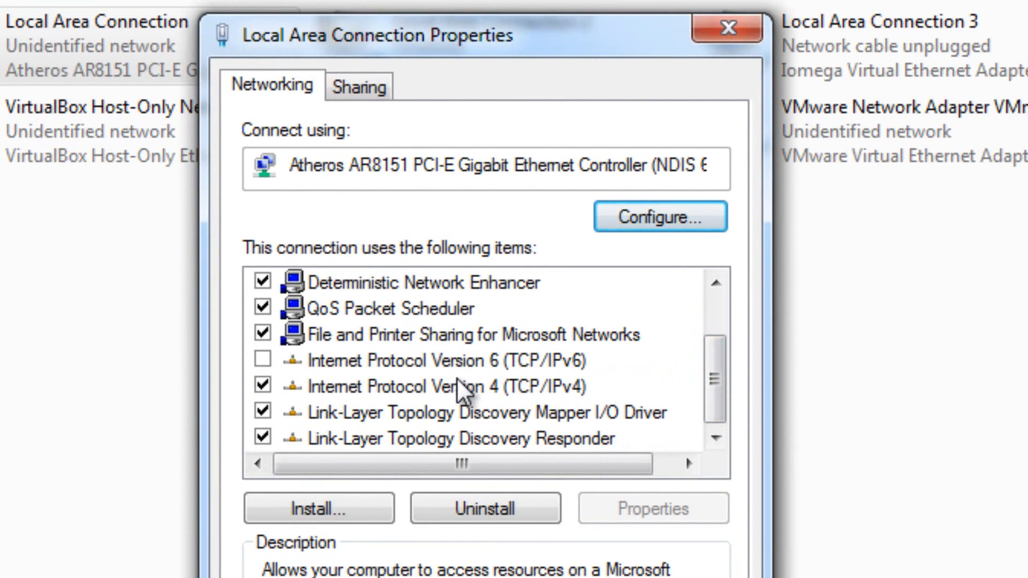
left_click(456, 386)
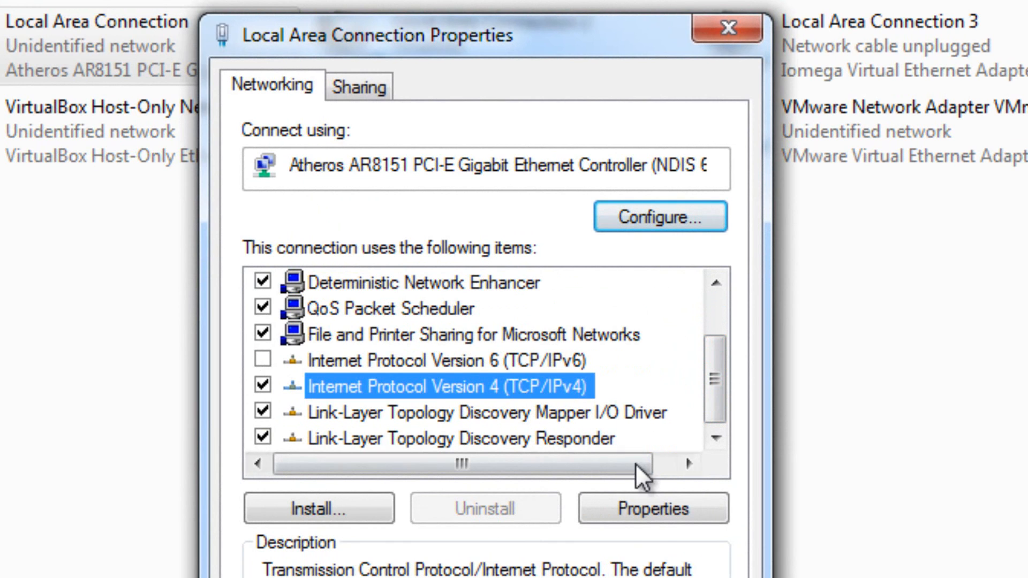
- Set wired IPv4 to 172.16.42.42, mask 255.255.255.0, DNS 8.8.8.8, and save
left_click(652, 511)
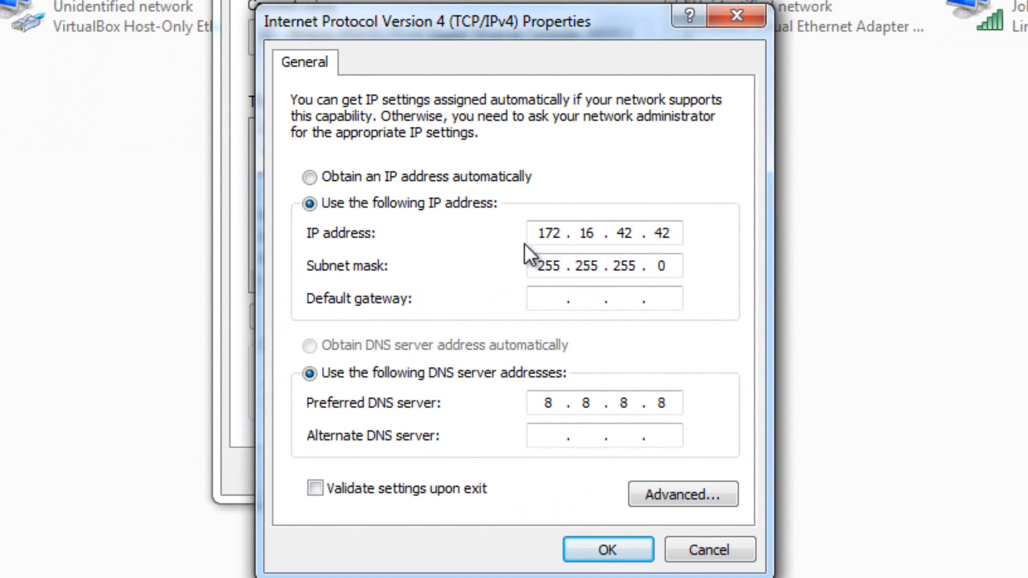
mouse_move(547, 262)
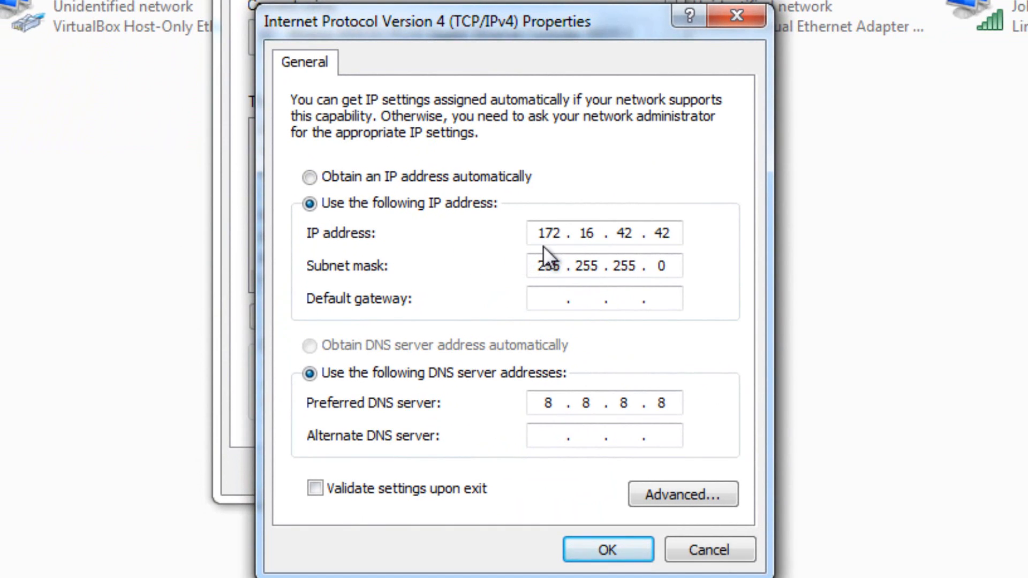
mouse_move(624, 265)
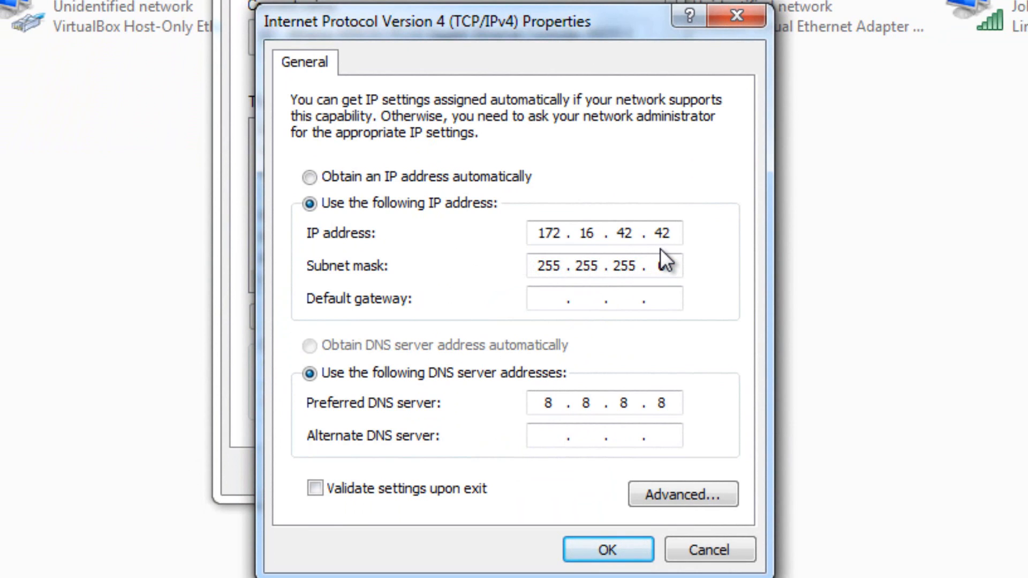
type("0")
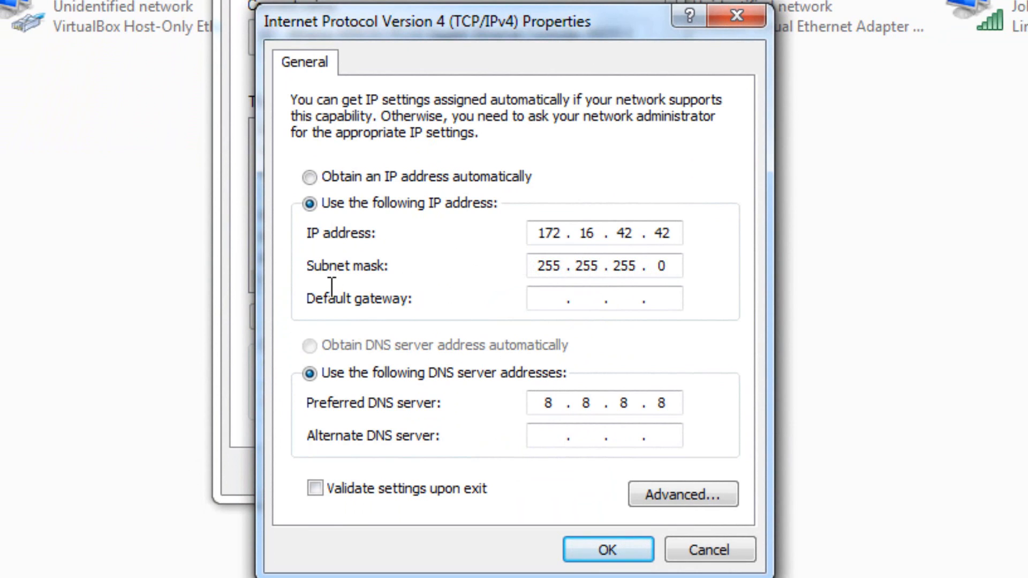
mouse_move(608, 297)
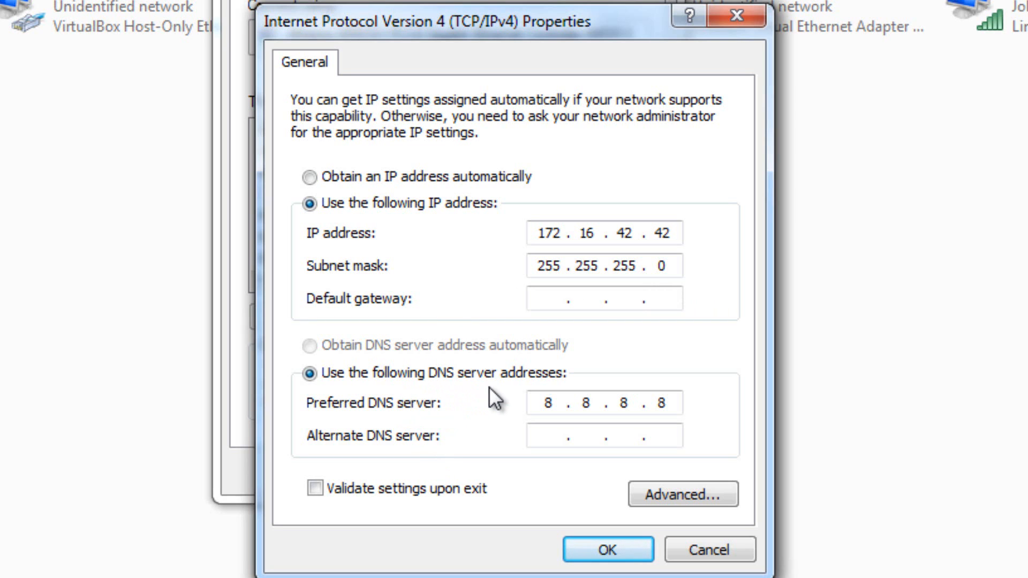
mouse_move(659, 445)
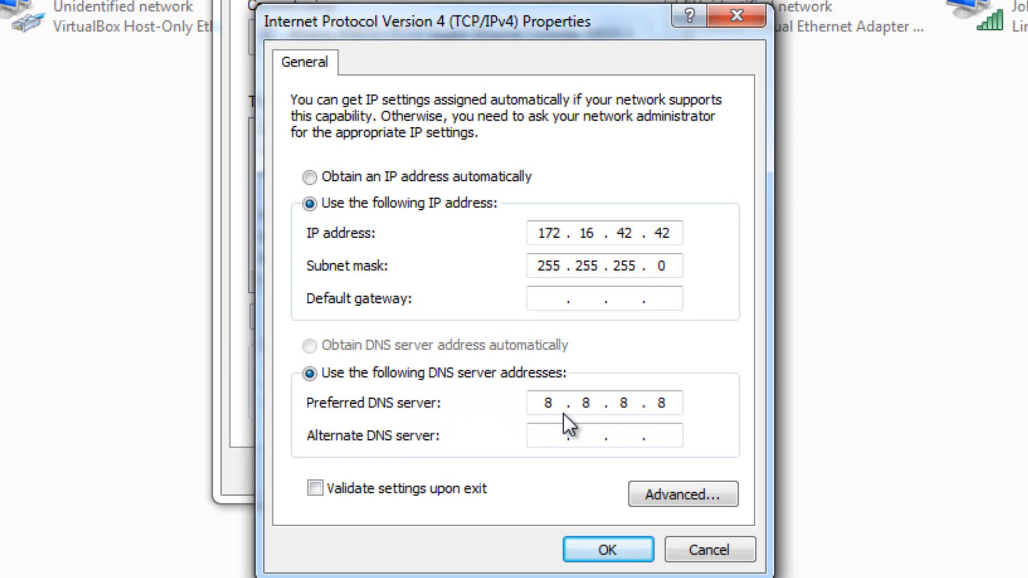
mouse_move(576, 500)
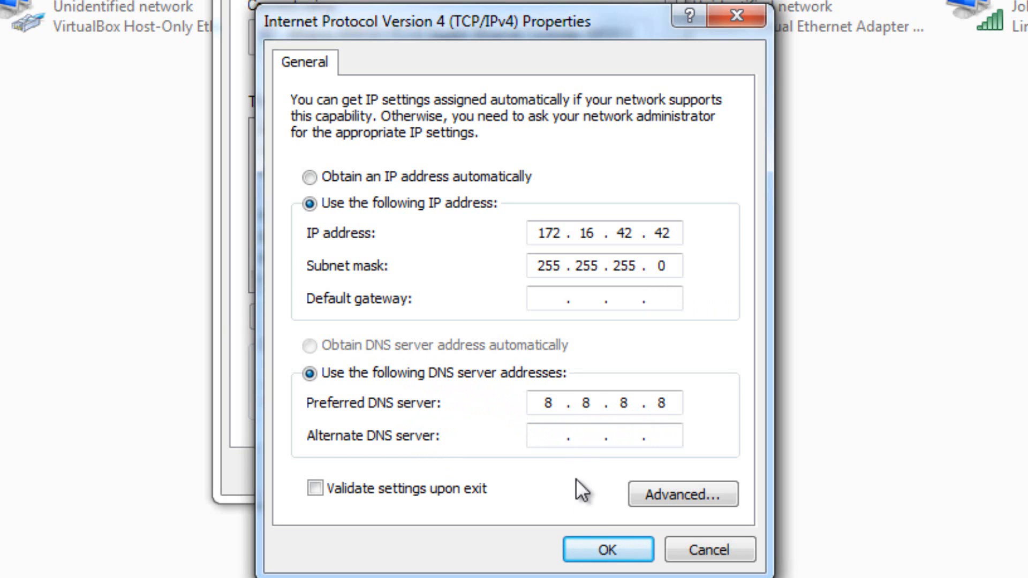
left_click(614, 541)
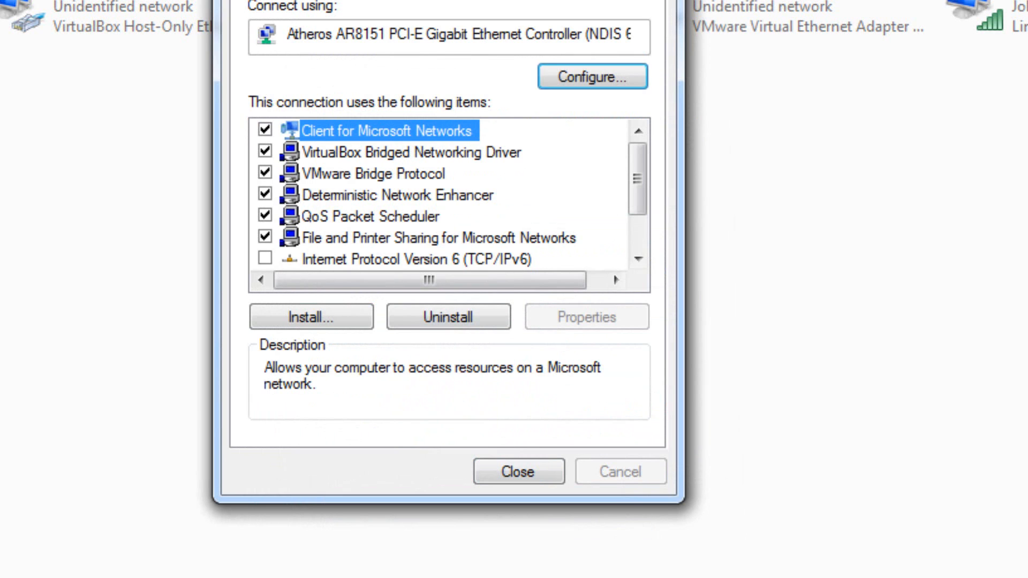
- Close the Local Area Connection properties dialog and the Network Connections window
left_click(344, 65)
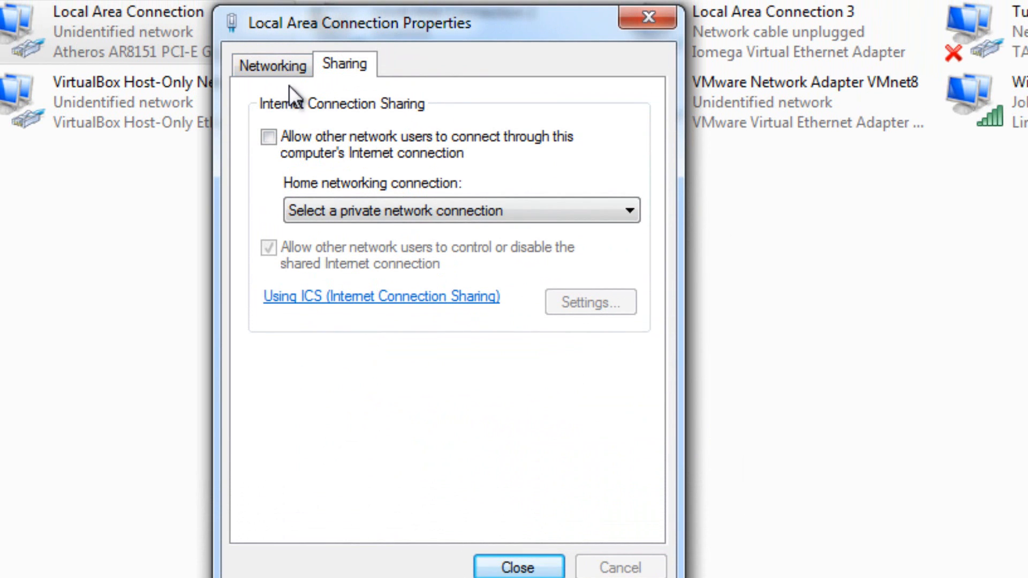
left_click(272, 67)
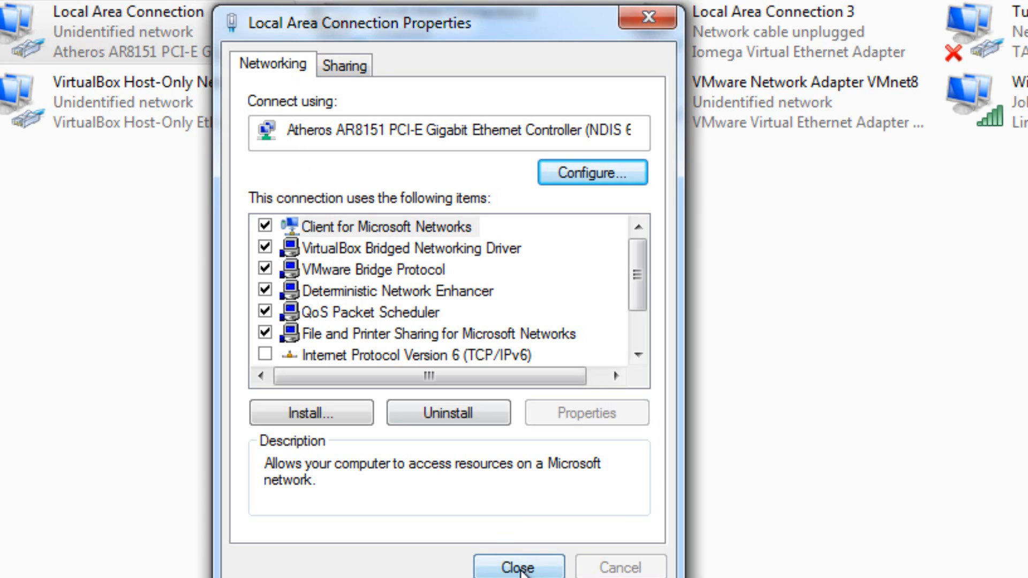
left_click(514, 568)
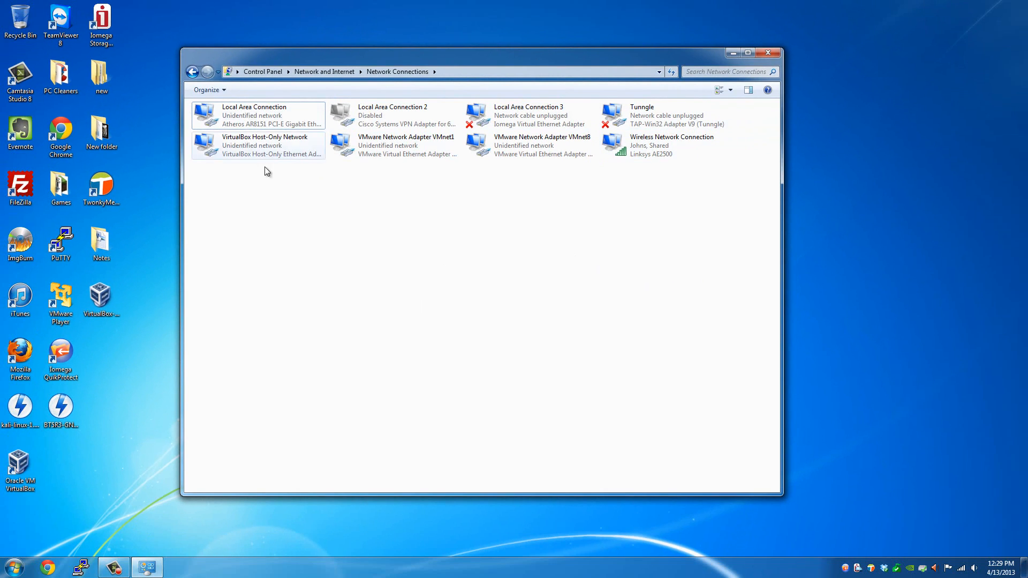
left_click(770, 52)
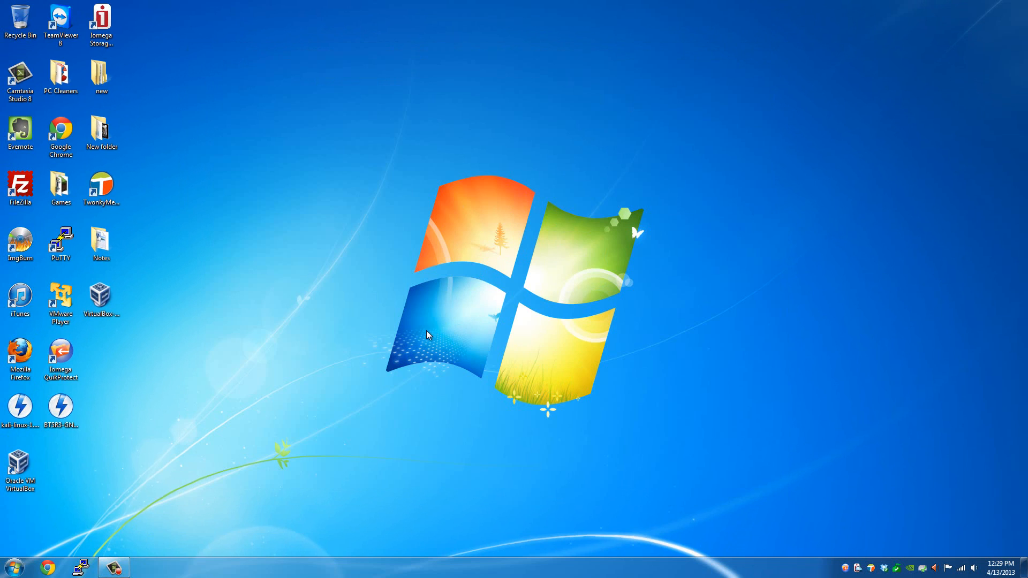
mouse_move(232, 411)
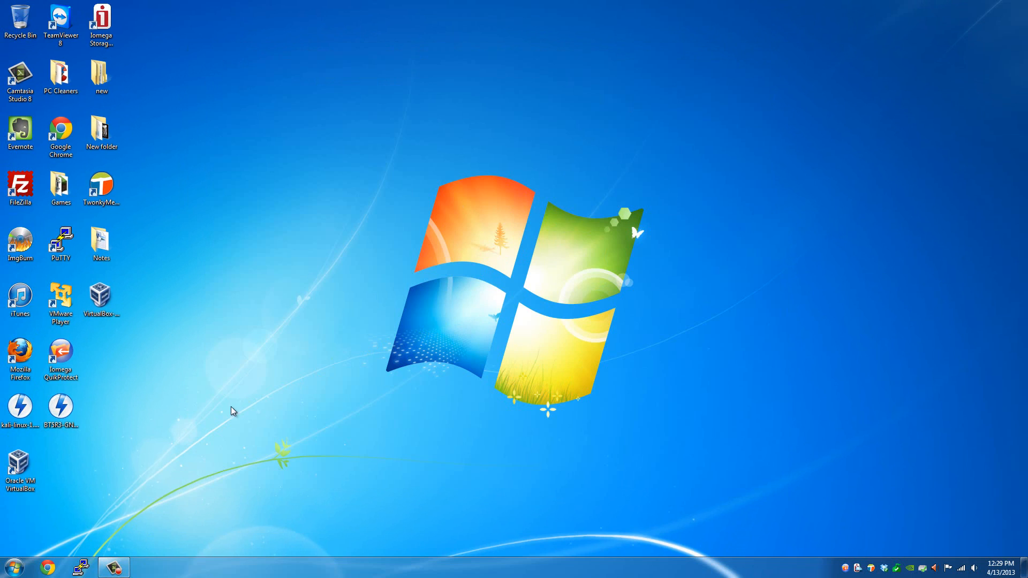
- Search the Start Menu for 'cmd' to locate cmd.exe
left_click(10, 564)
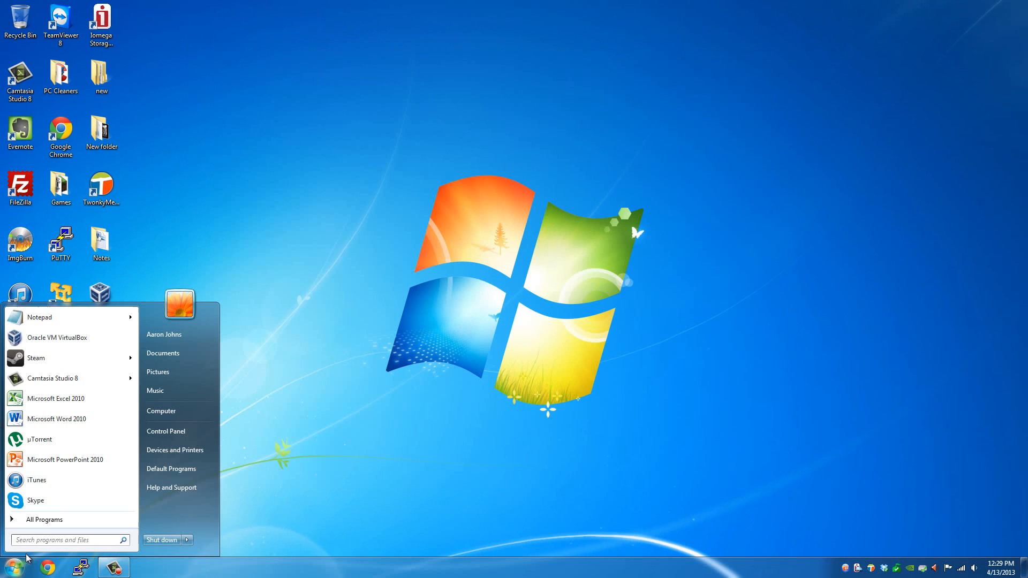
left_click(69, 540)
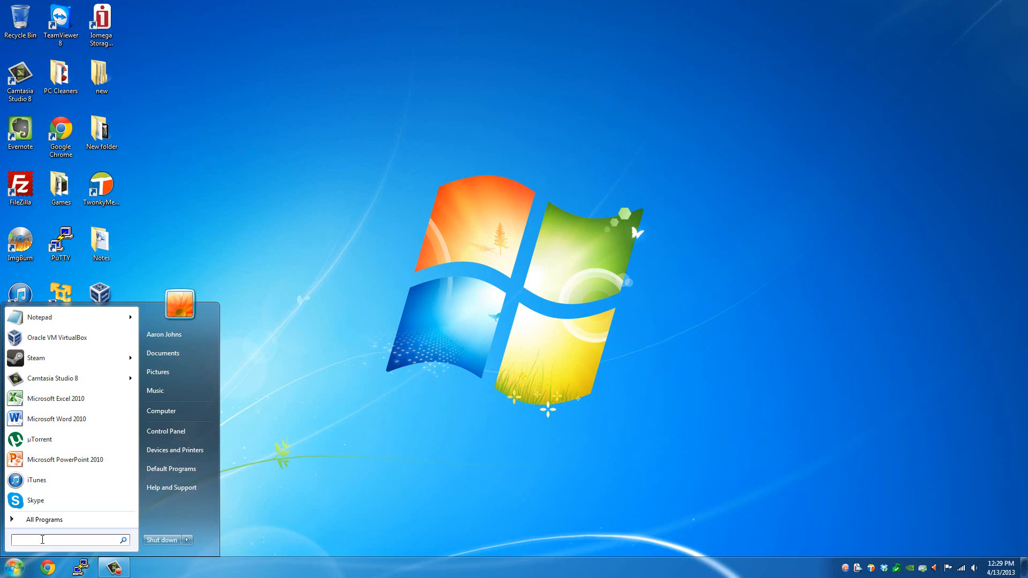
type("cmd")
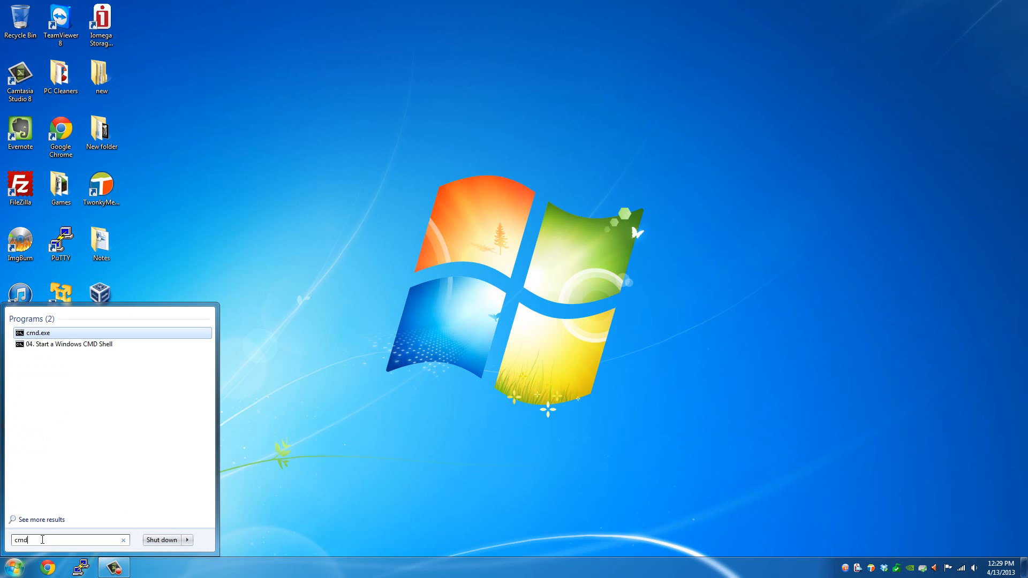
- Launch cmd.exe and run 'ping -t 172.16.42.1', fixing a mistyped address
left_click(37, 333)
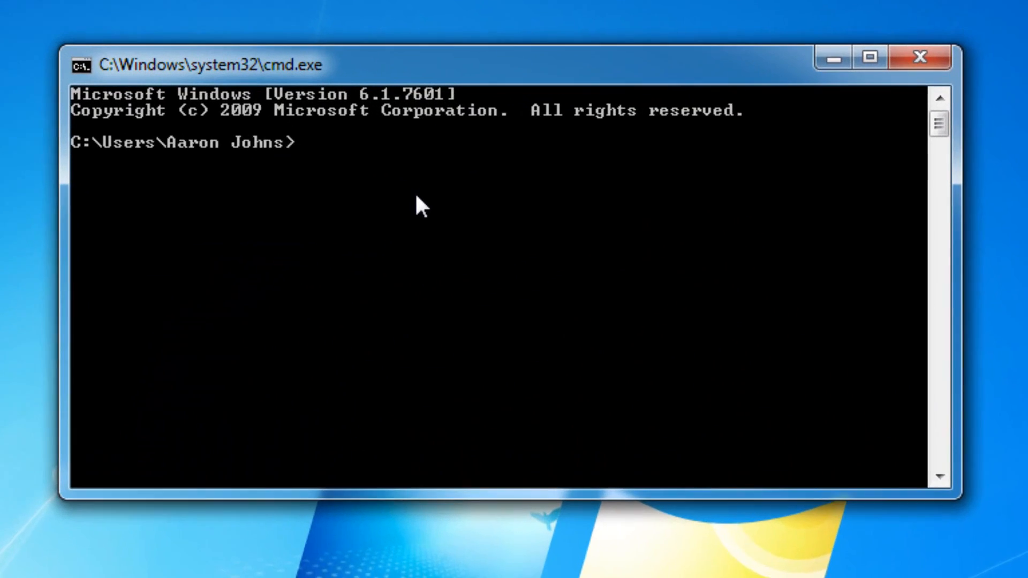
type("ping -t")
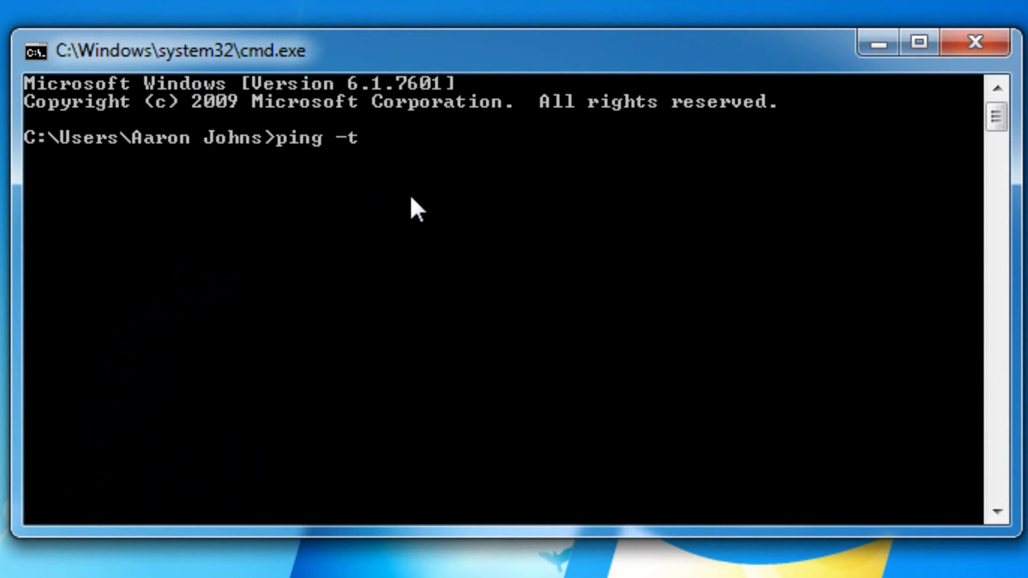
type("192.1")
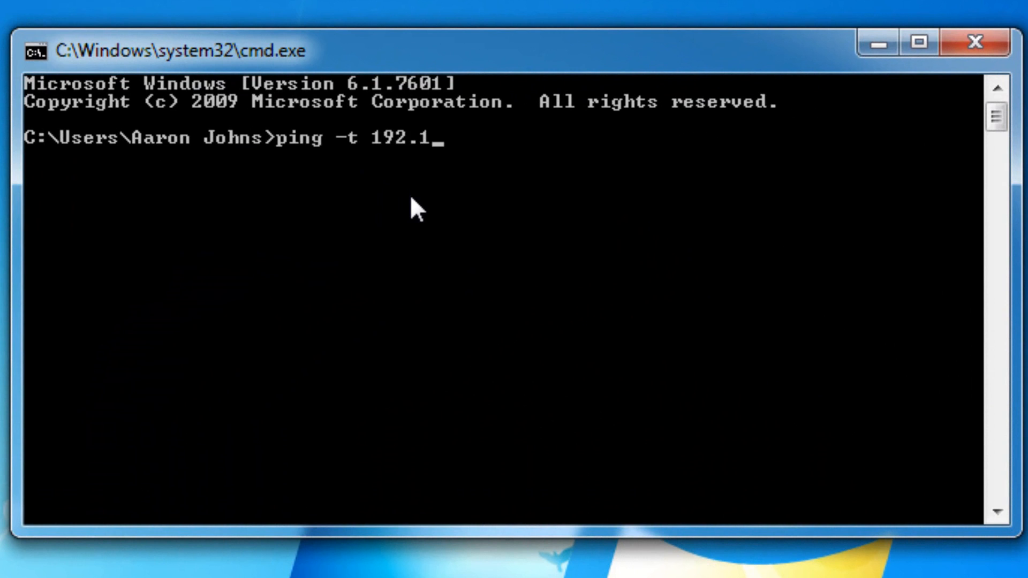
key("BackSpace")
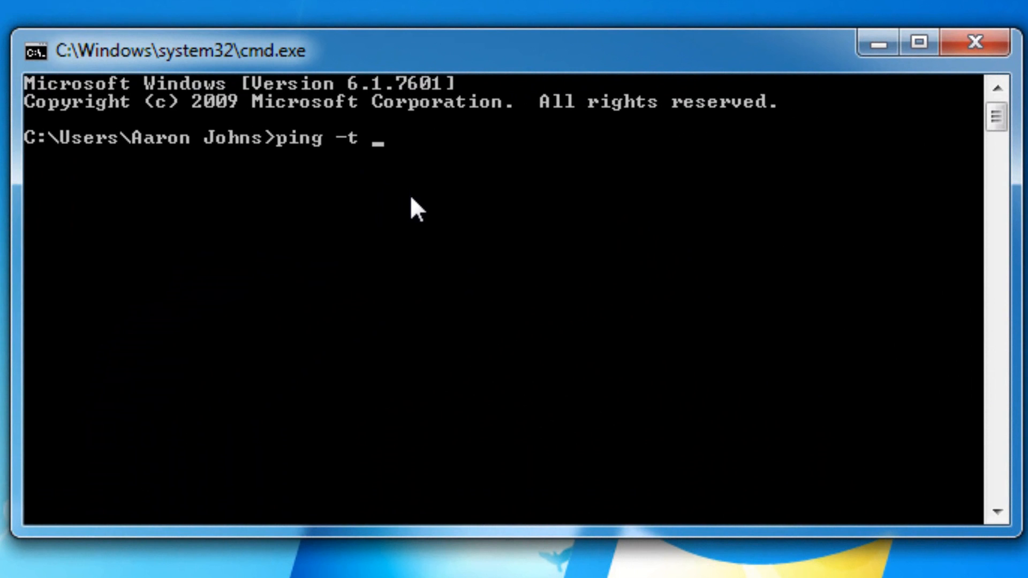
type("12")
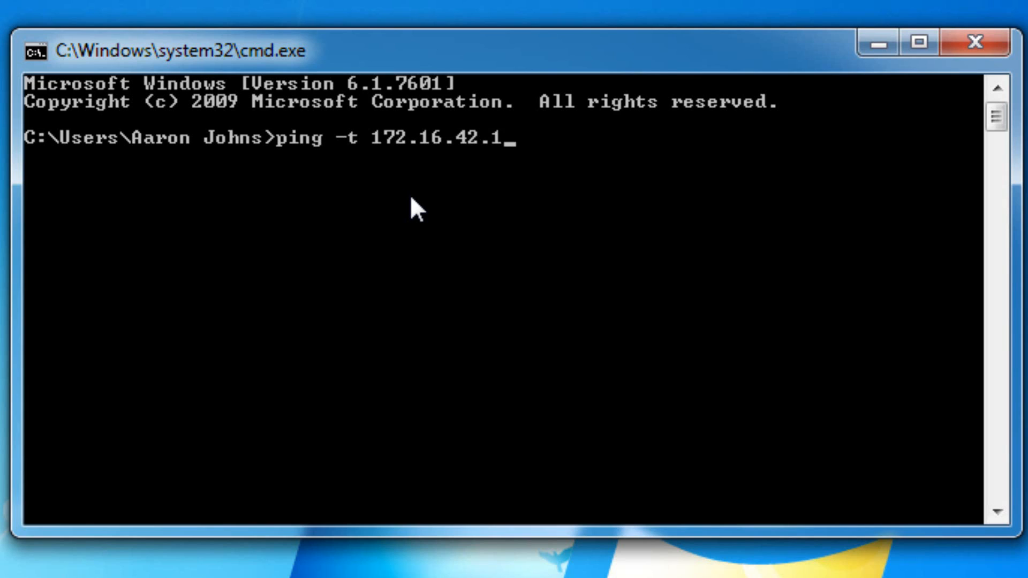
key("Enter")
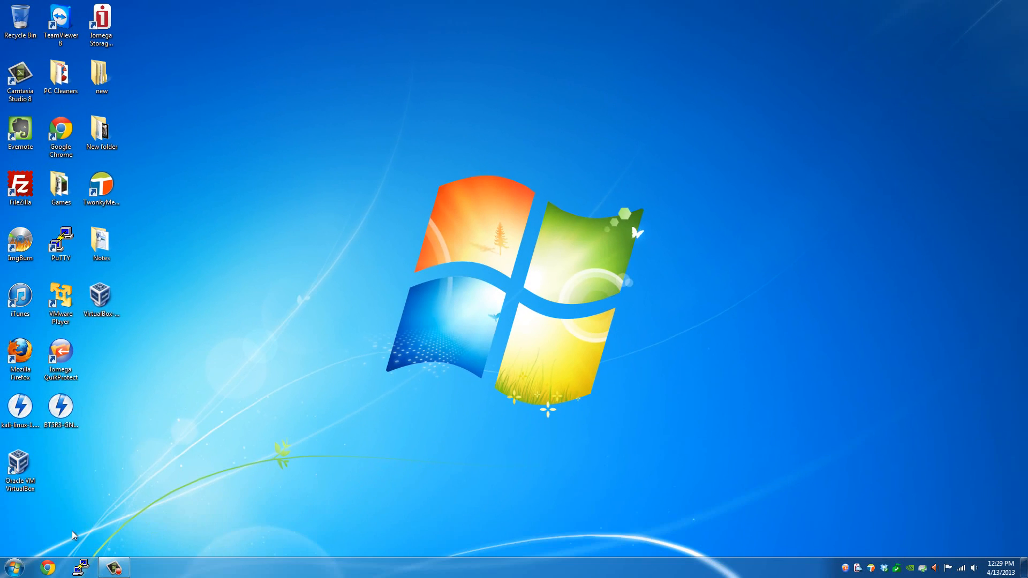
left_click(46, 567)
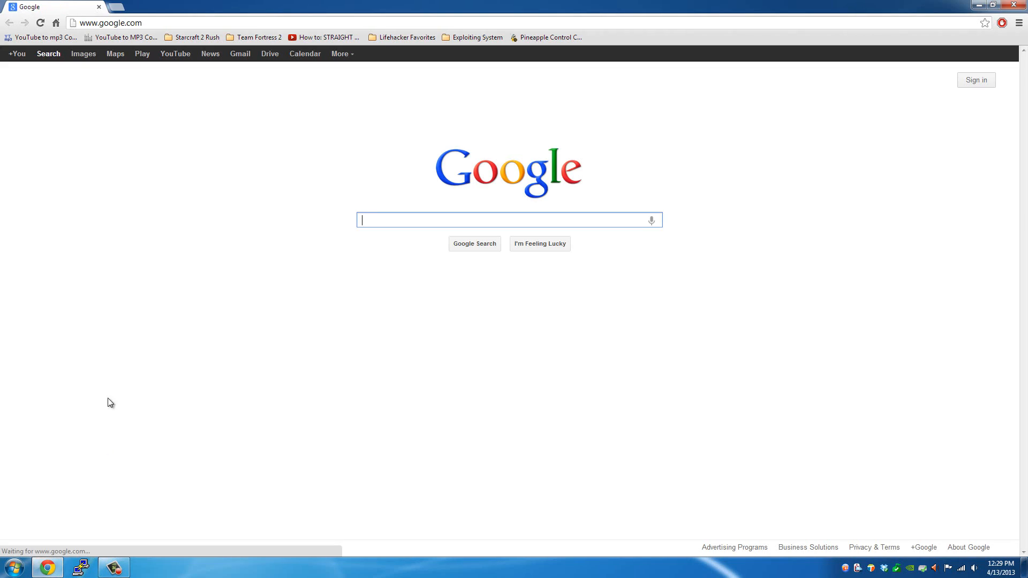
mouse_move(239, 198)
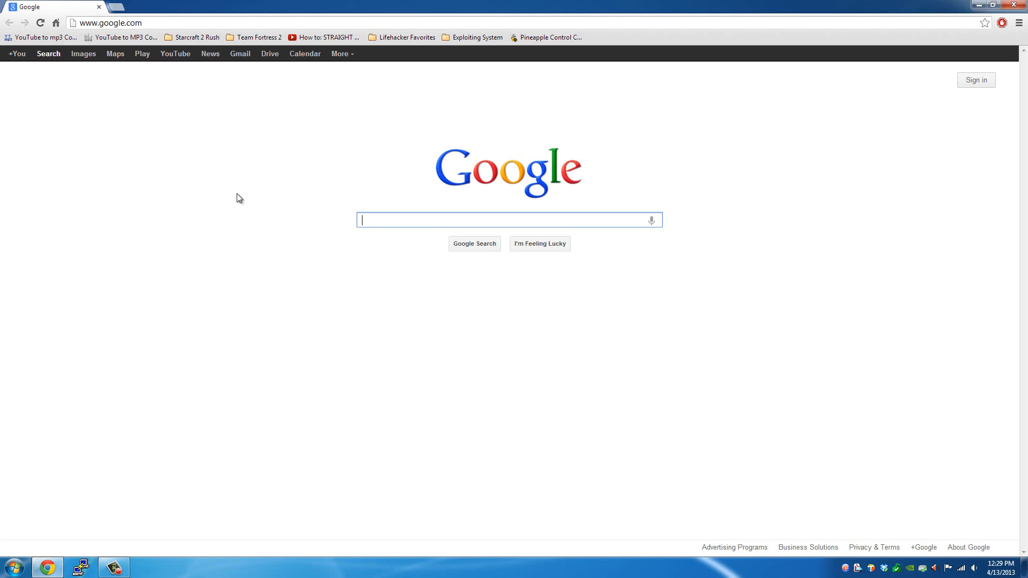
mouse_move(242, 194)
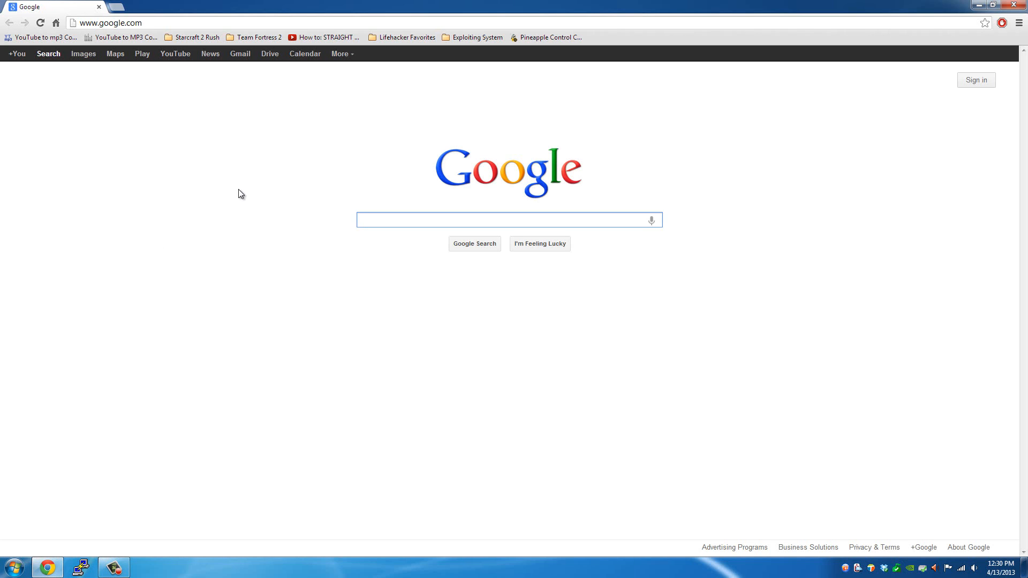
mouse_move(247, 186)
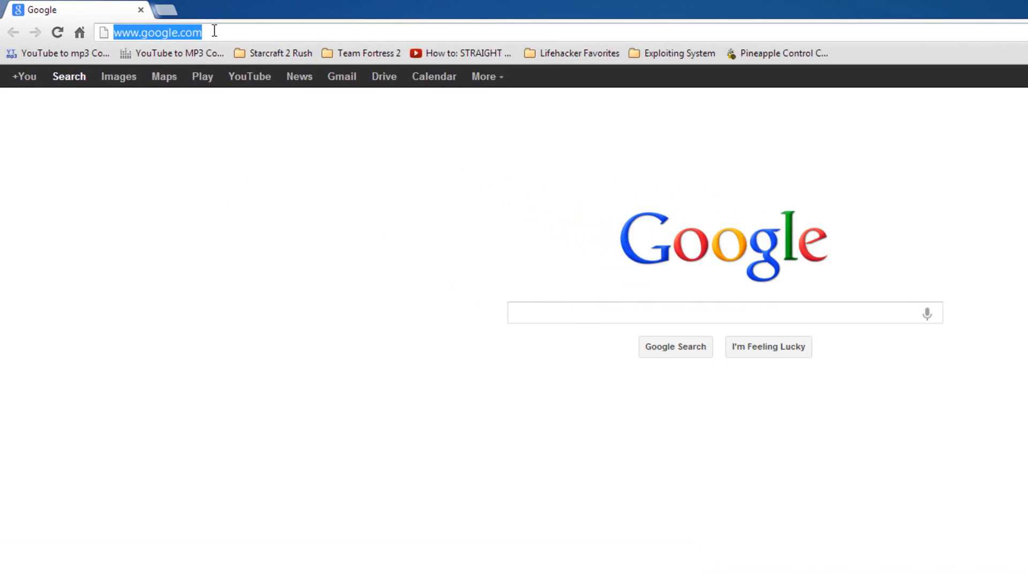
type("http://172.16.42.1/pineapple")
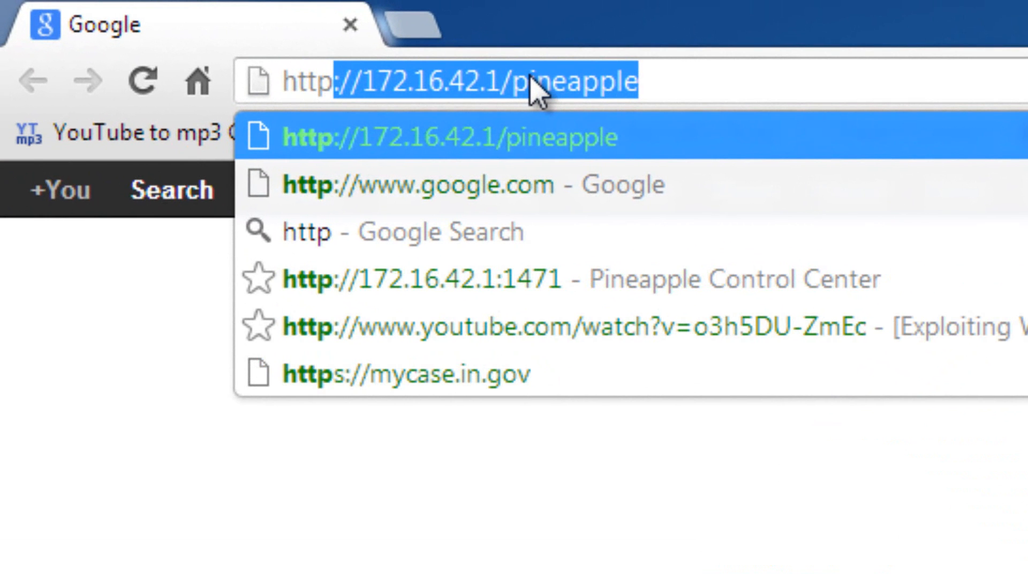
type("http://1")
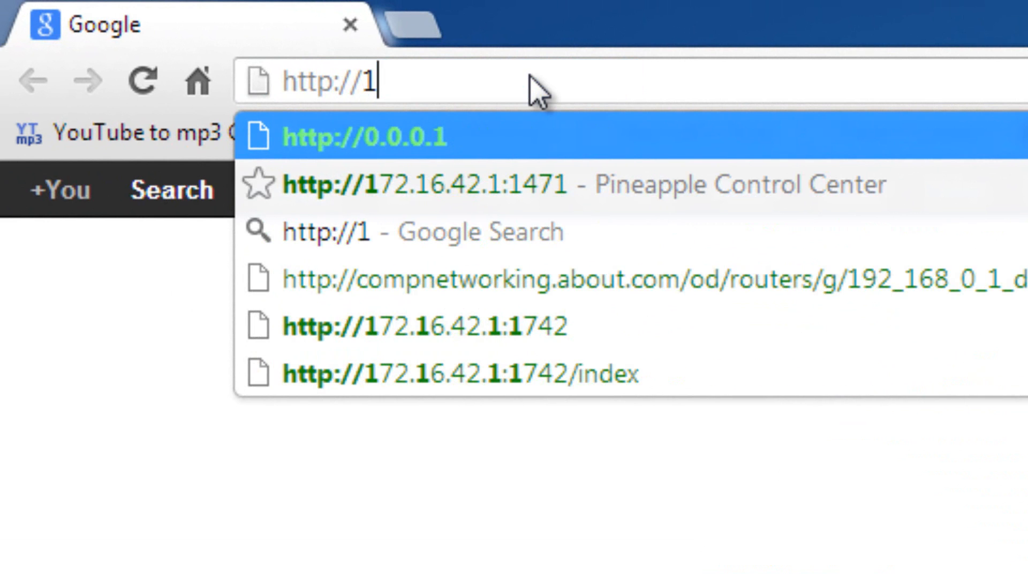
type("72.16.42.1/pineapple")
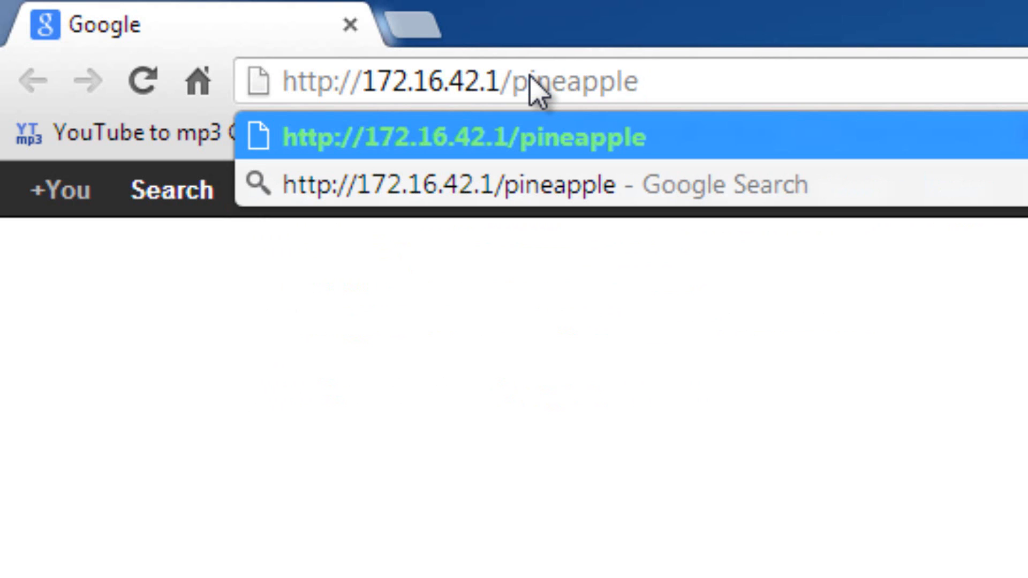
key("backspace")
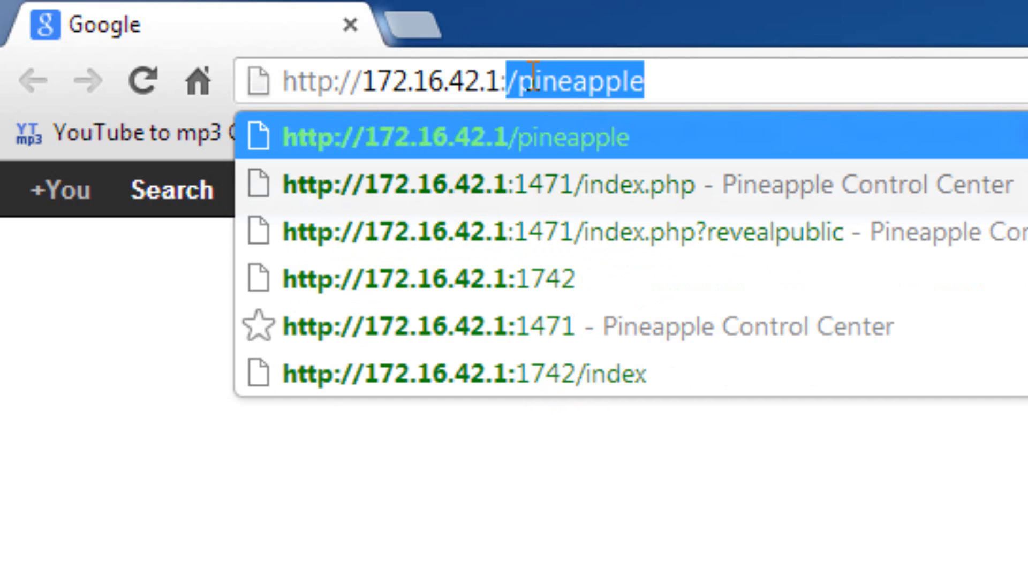
type("1471")
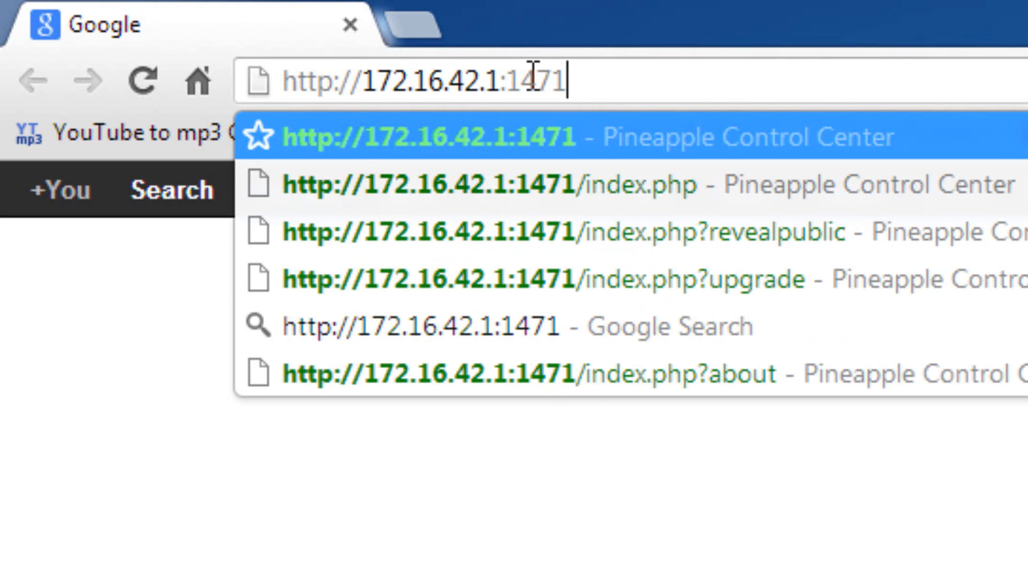
type("/index")
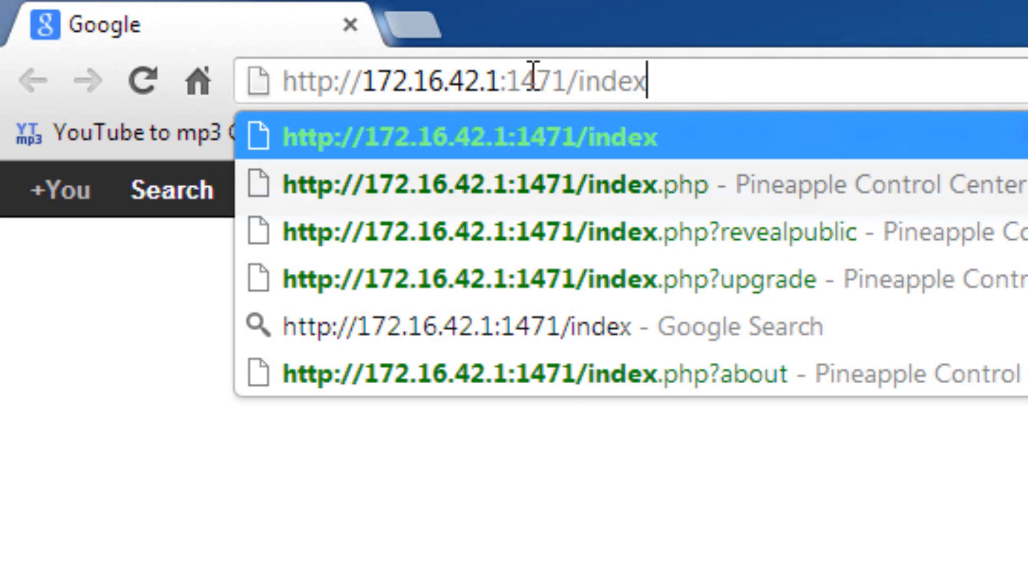
type(".php")
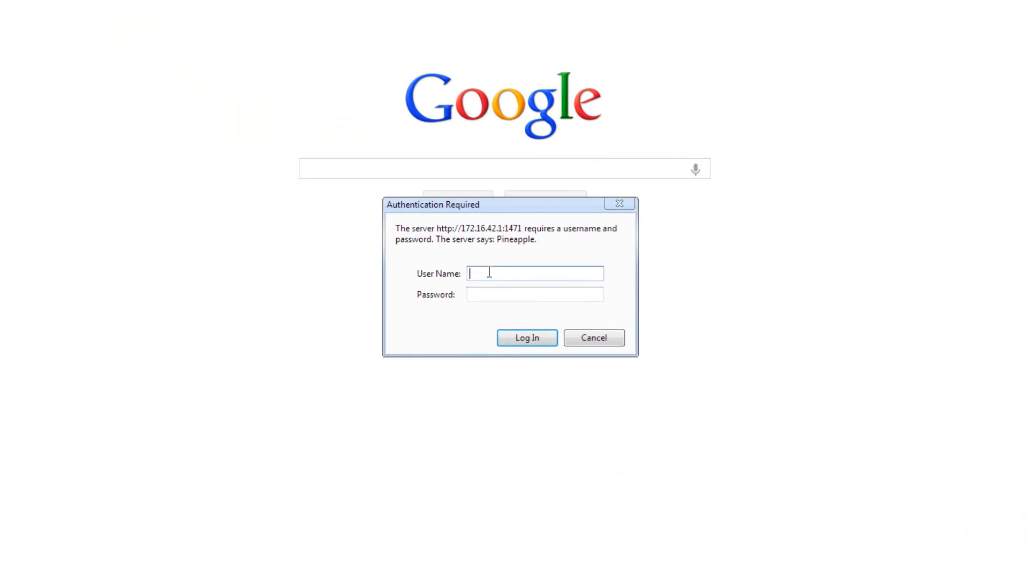
type("root")
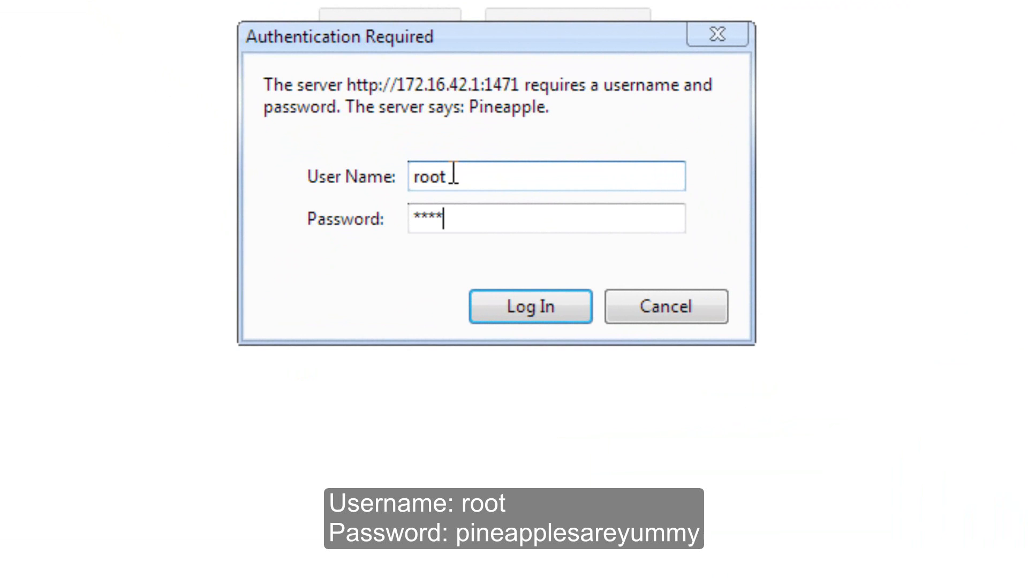
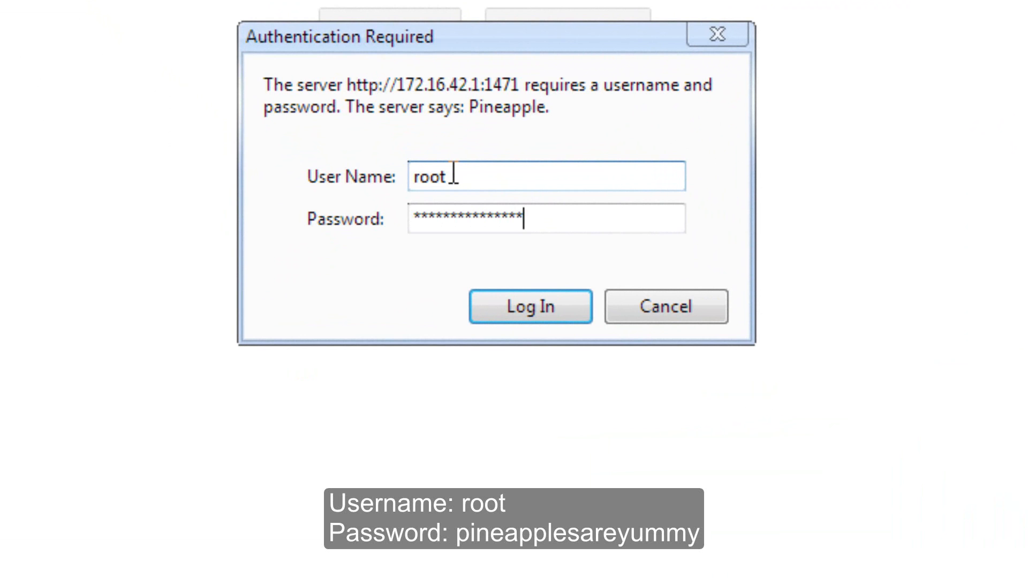
left_click(530, 307)
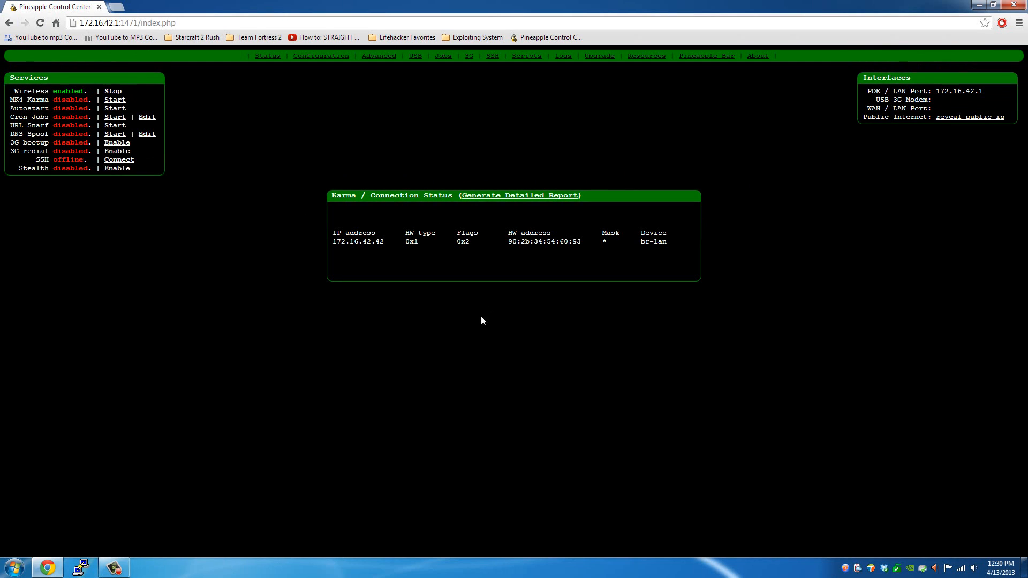
mouse_move(743, 287)
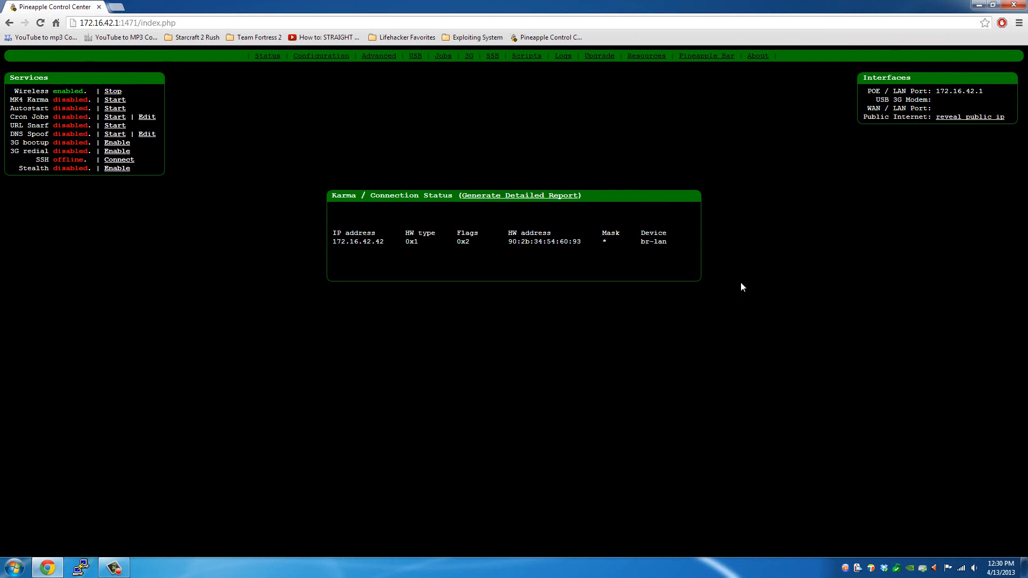
mouse_move(315, 180)
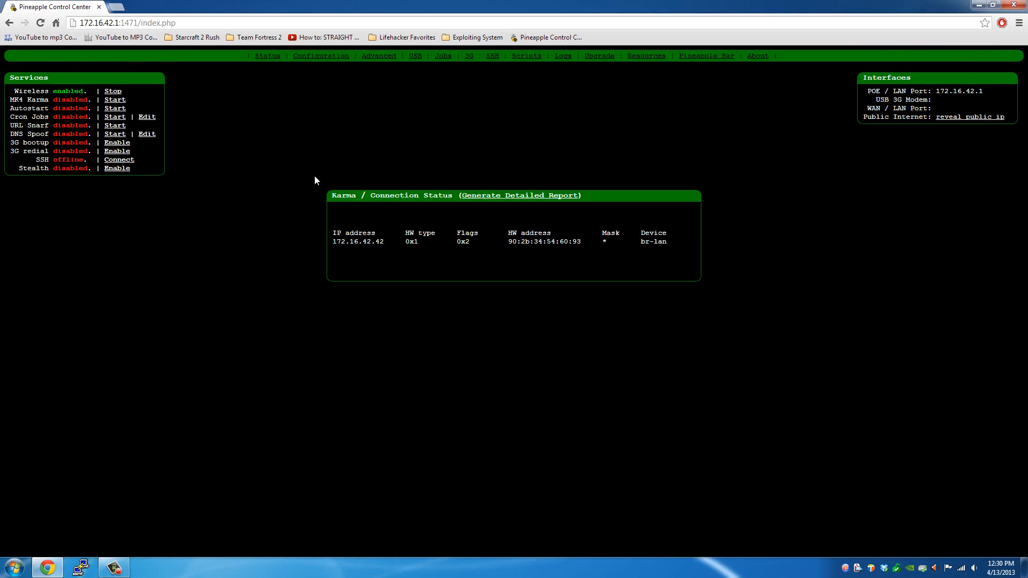
mouse_move(322, 180)
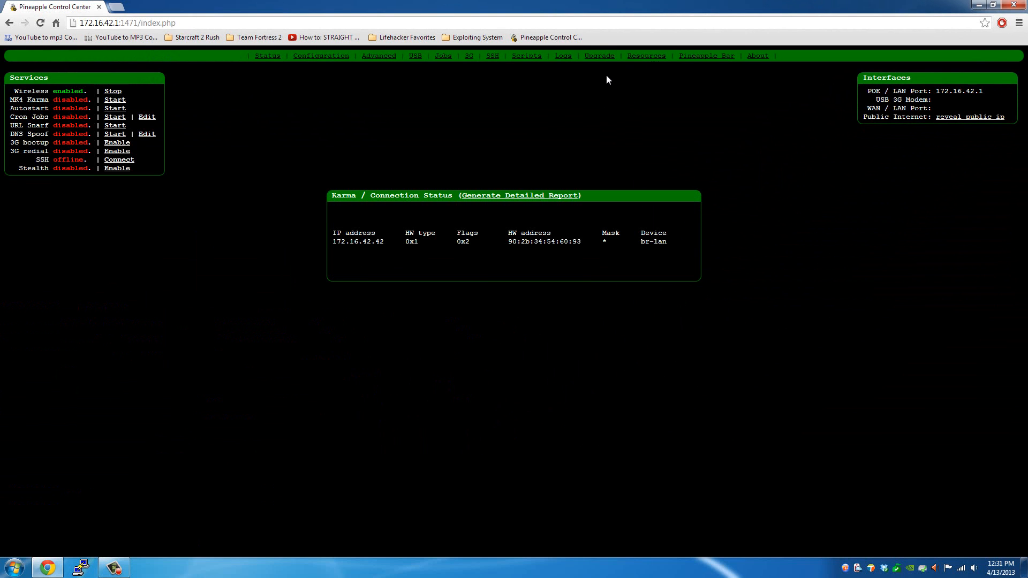
mouse_move(970, 99)
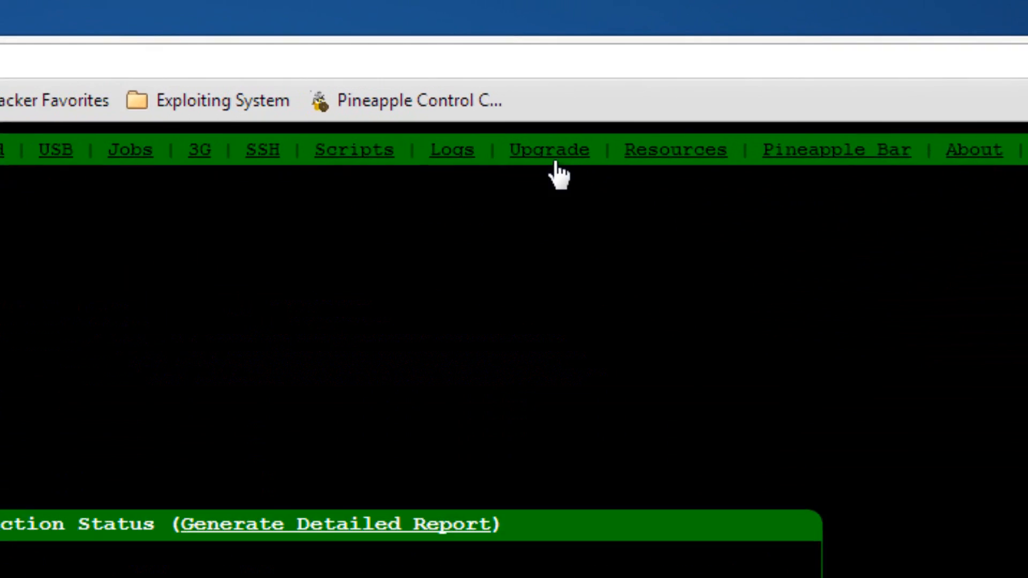
- Go to the Pineapple Control Center Upgrade page showing firmware version 2.8.0
left_click(549, 150)
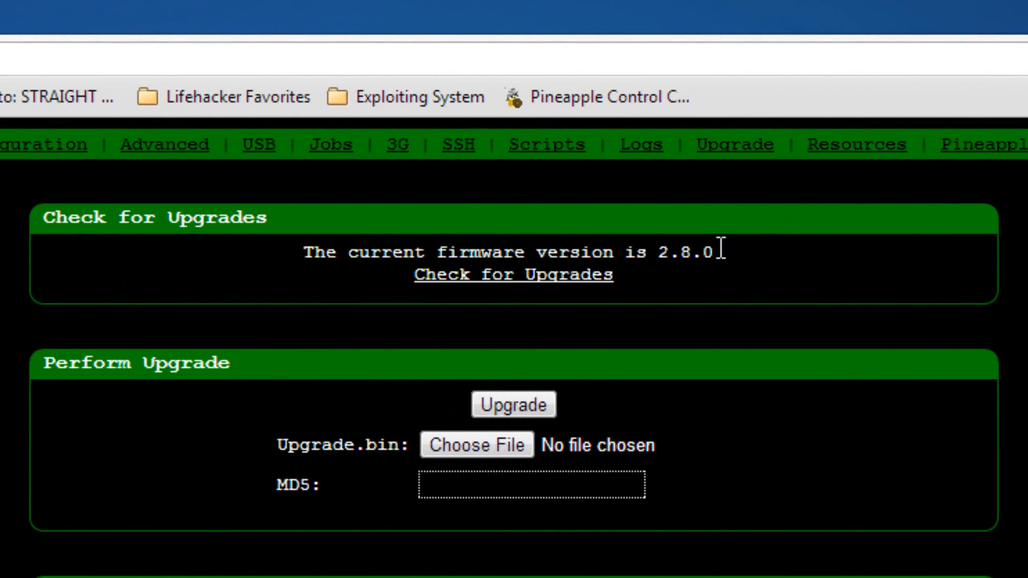
mouse_move(481, 284)
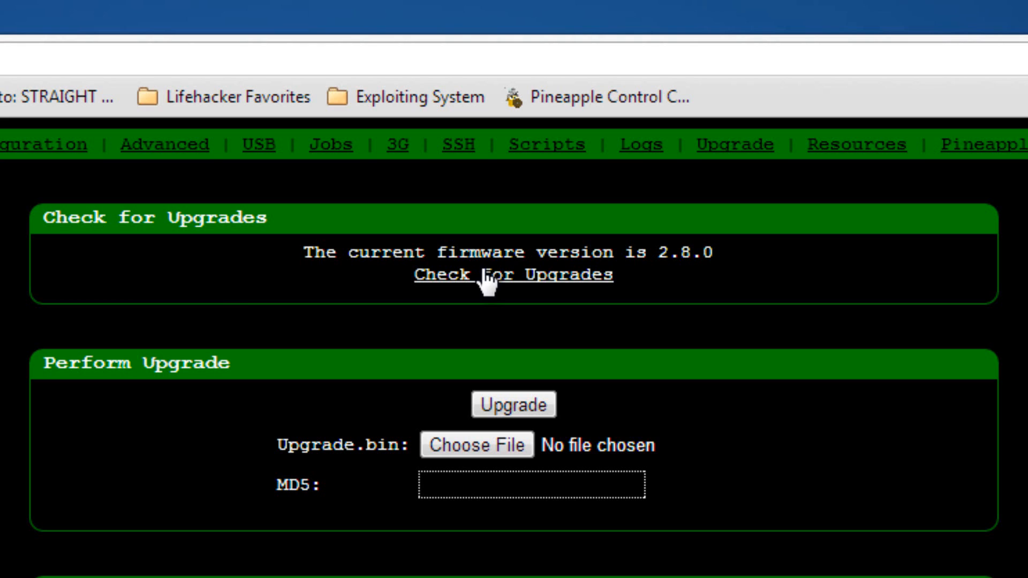
mouse_move(230, 311)
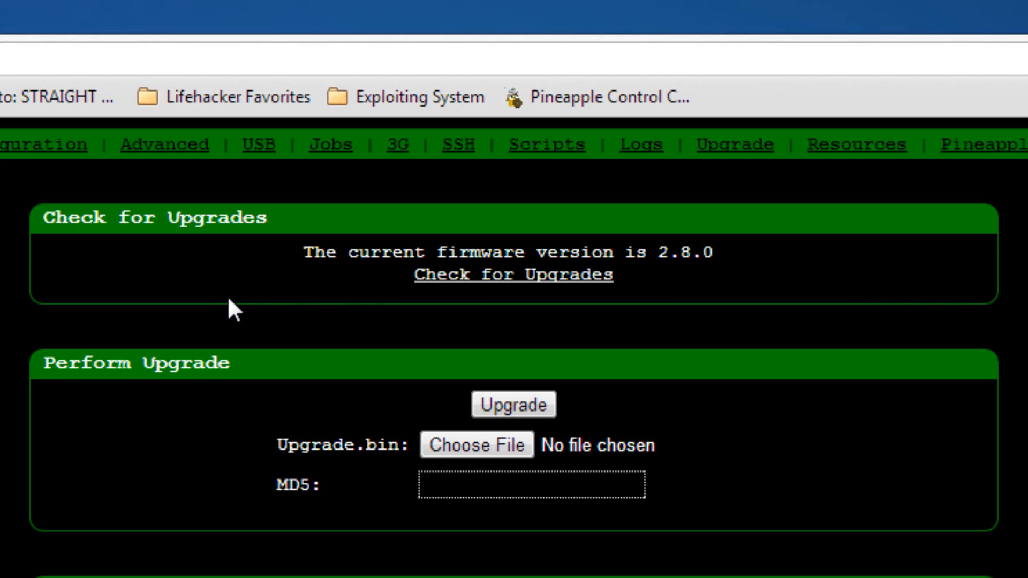
mouse_move(81, 300)
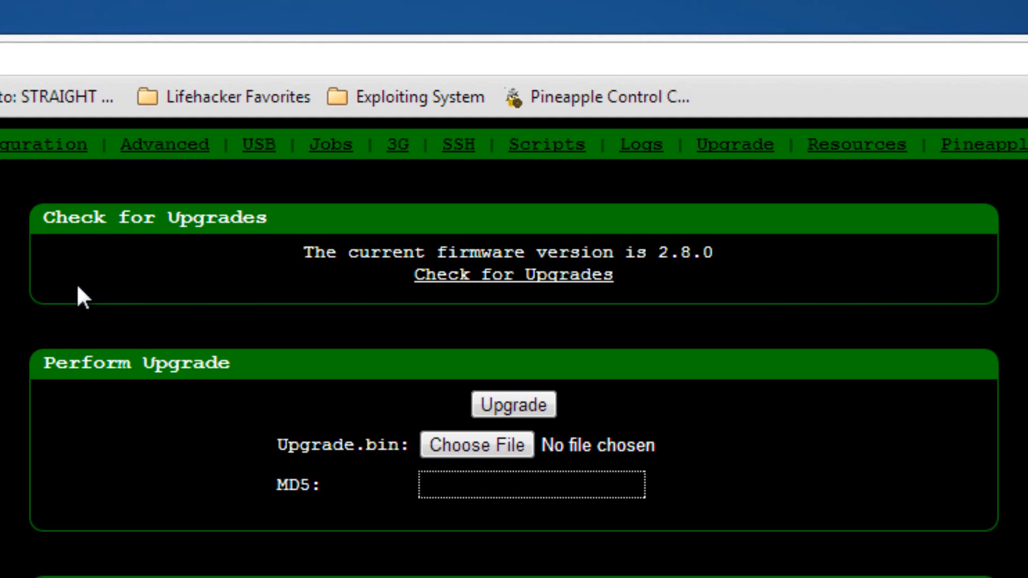
mouse_move(166, 316)
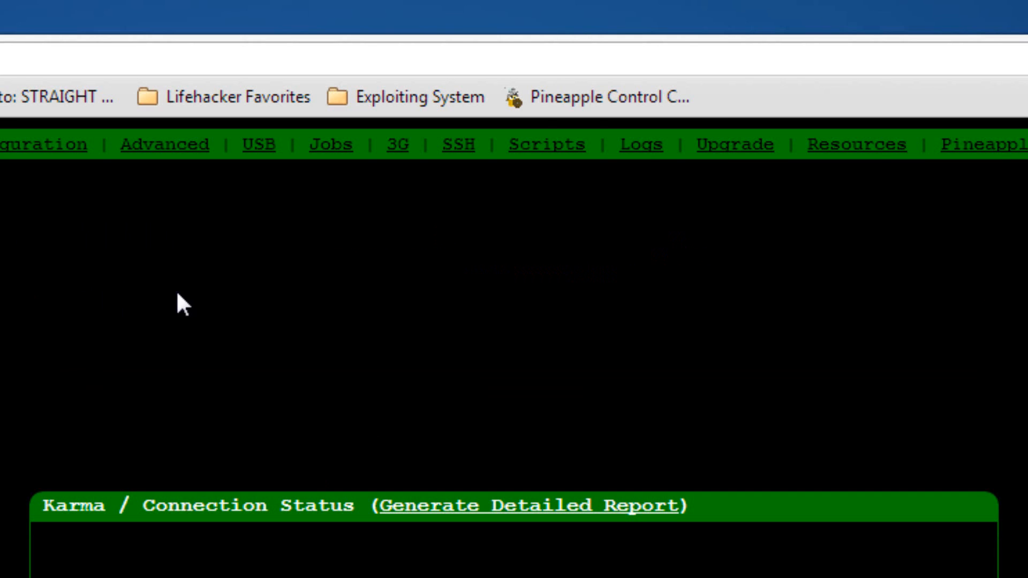
mouse_move(490, 355)
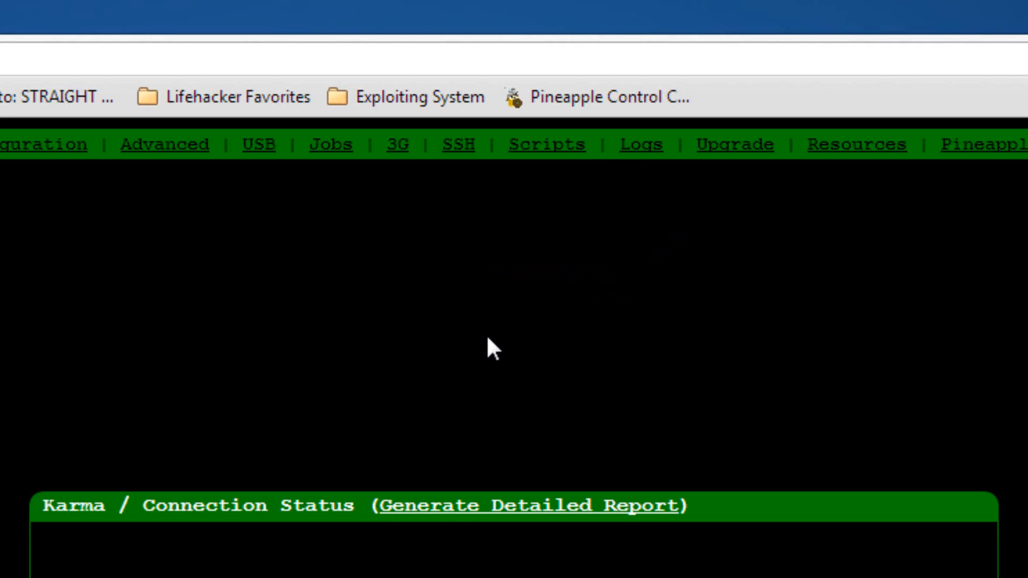